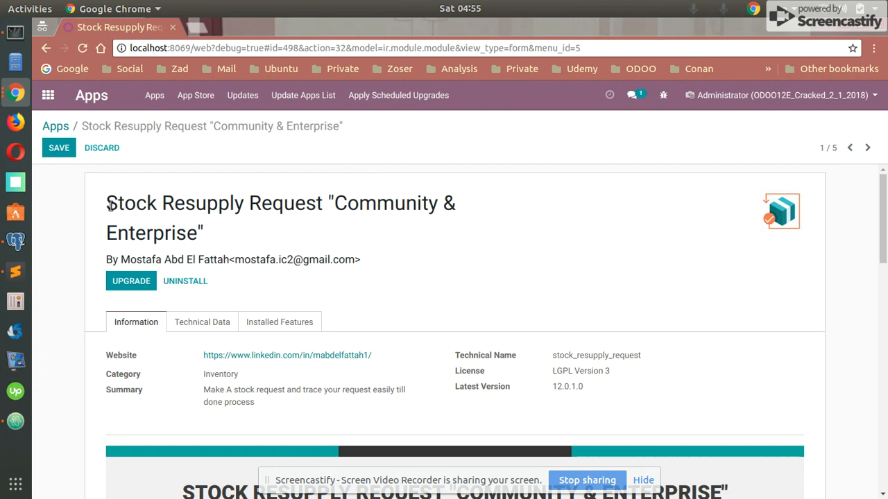
mouse_move(215, 227)
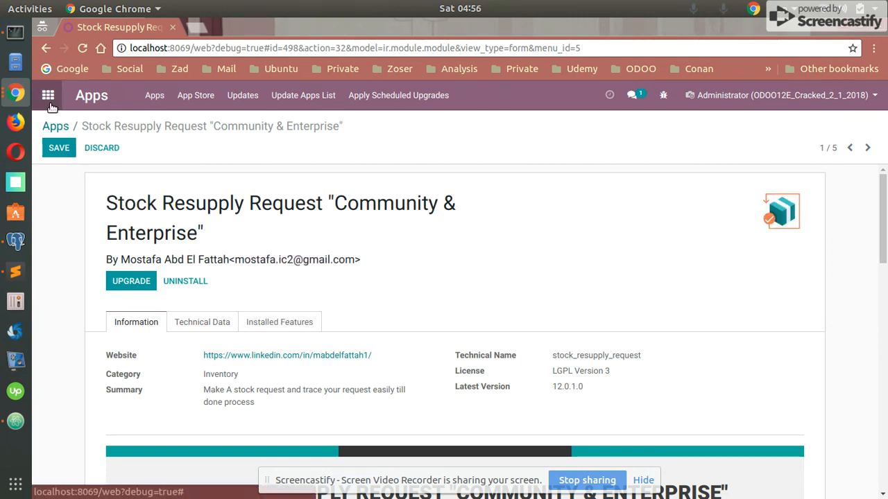
mouse_move(47, 94)
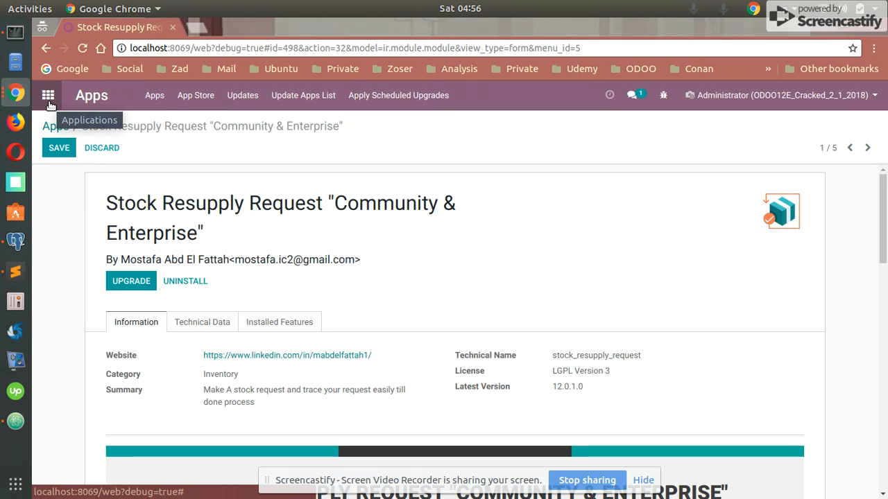
Return to the Odoo home screen listing all installed applications.
click(47, 94)
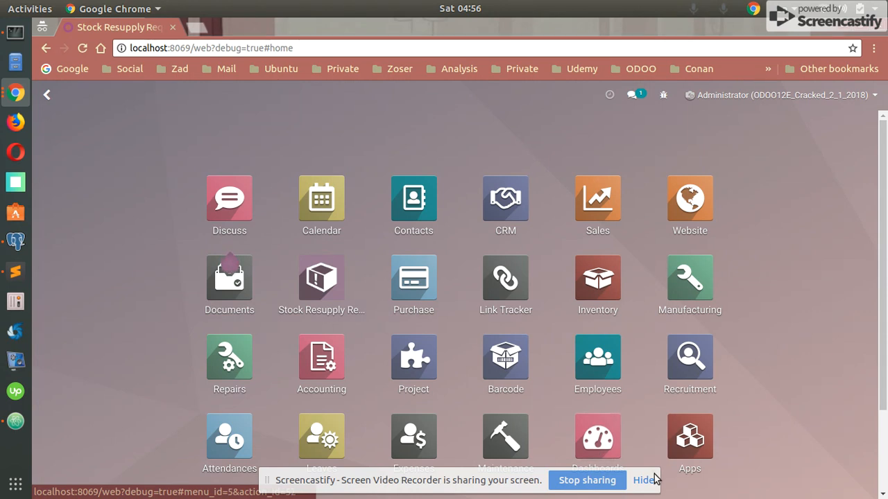
Open the Administrator user from Settings in edit mode and review its Stock Resupply Request access.
click(642, 480)
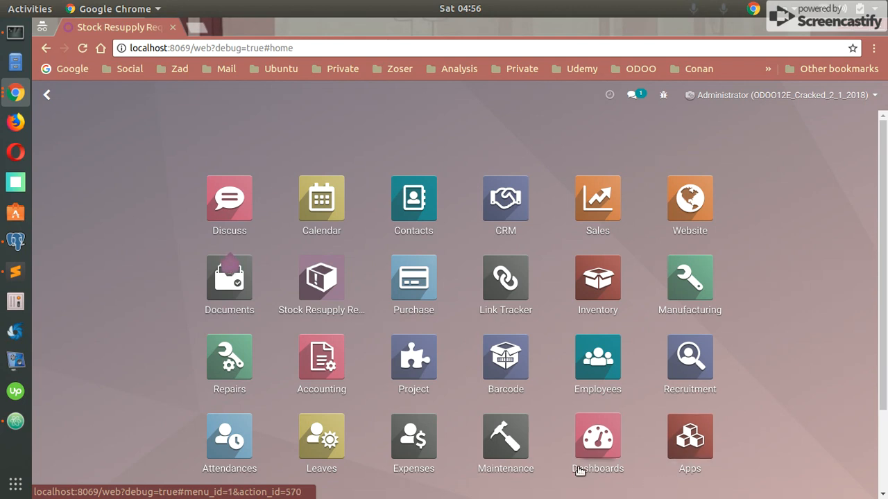
scroll(down, 3)
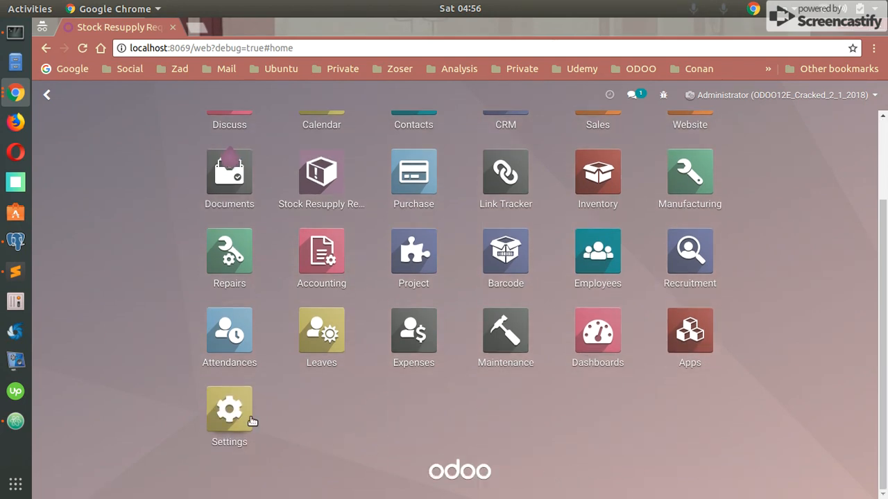
click(229, 409)
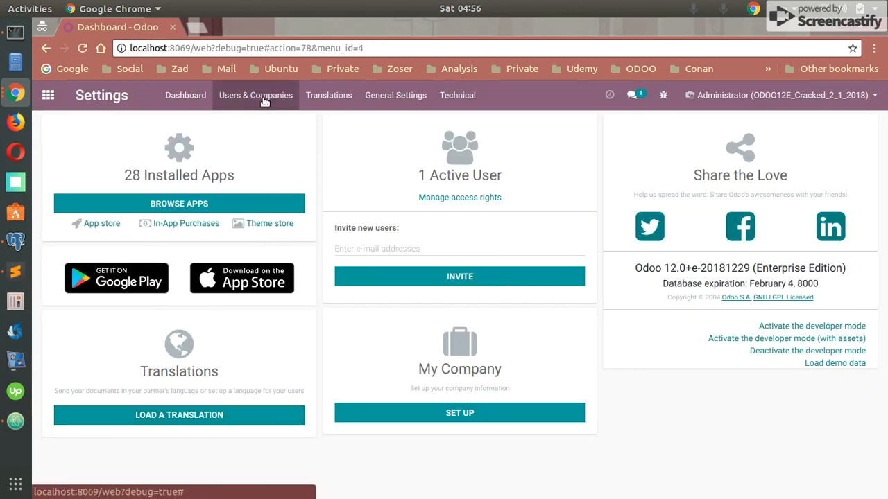
mouse_move(252, 145)
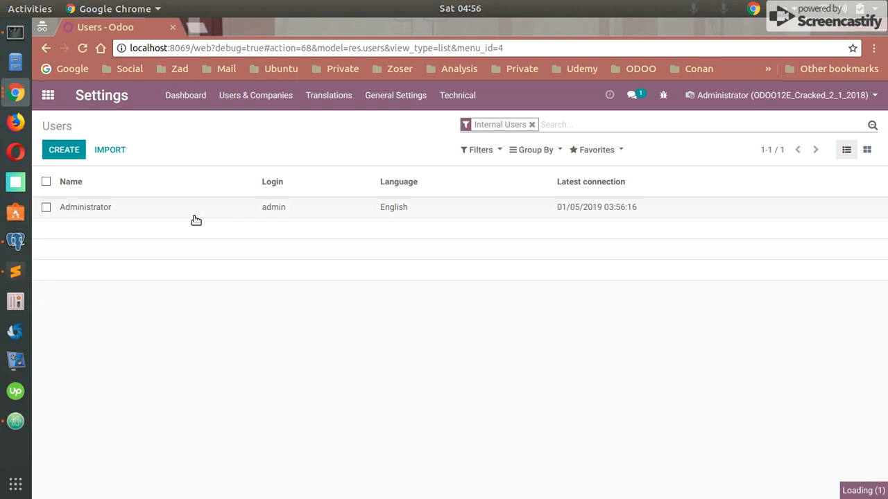
click(86, 206)
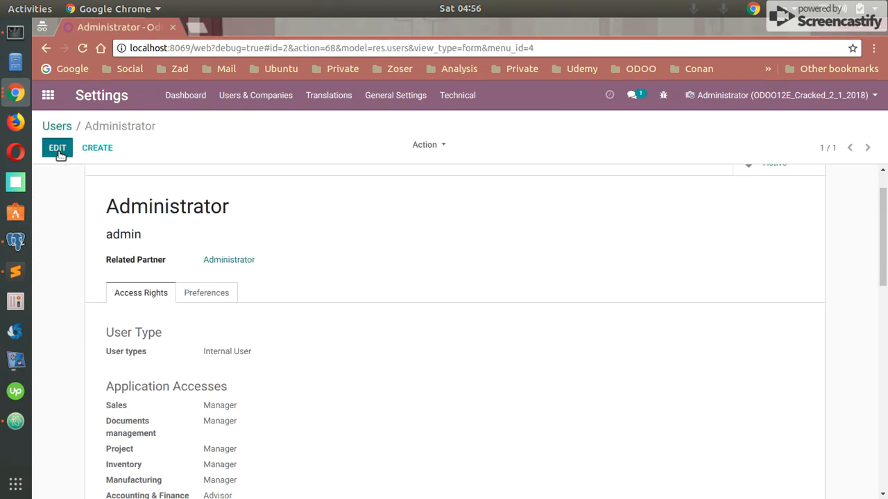
click(57, 147)
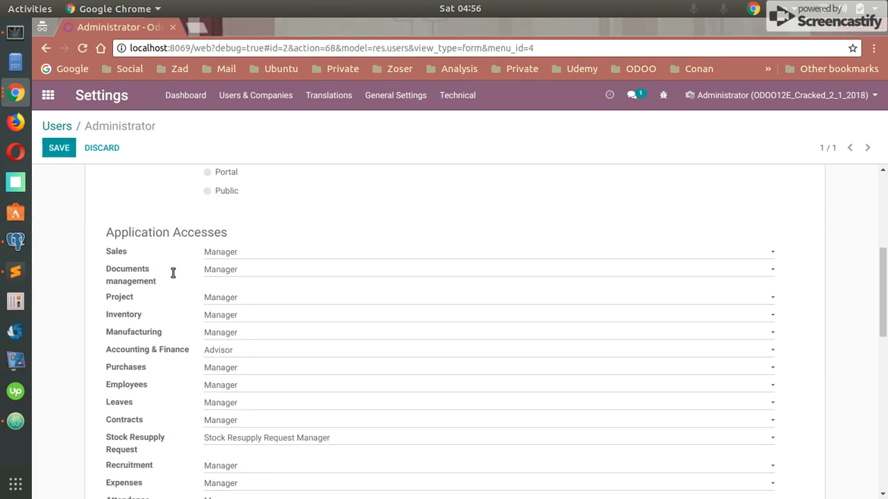
scroll(down, 3)
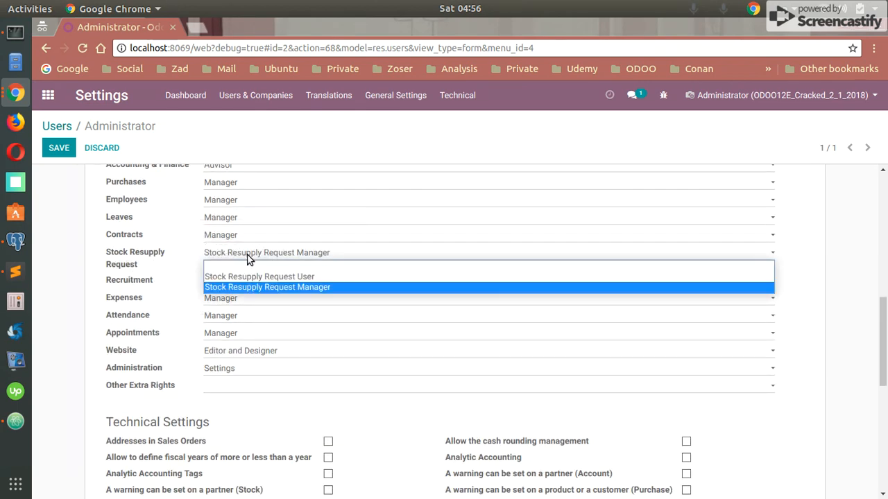
mouse_move(280, 287)
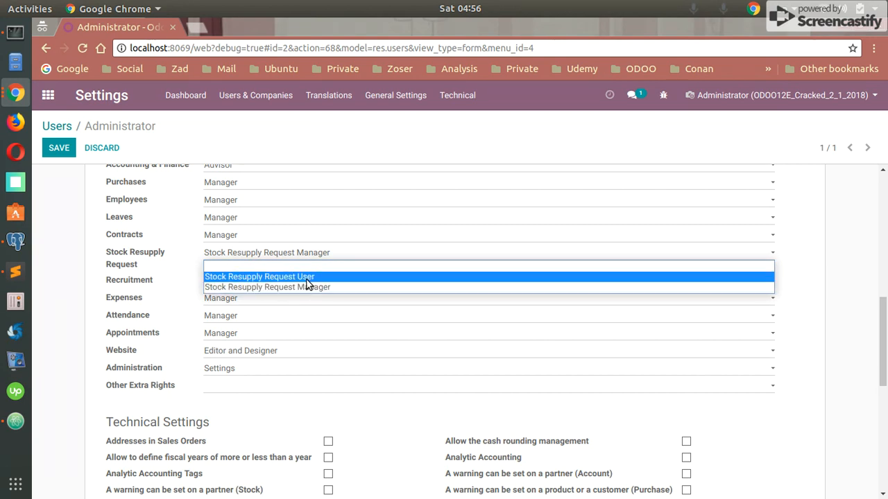
mouse_move(310, 283)
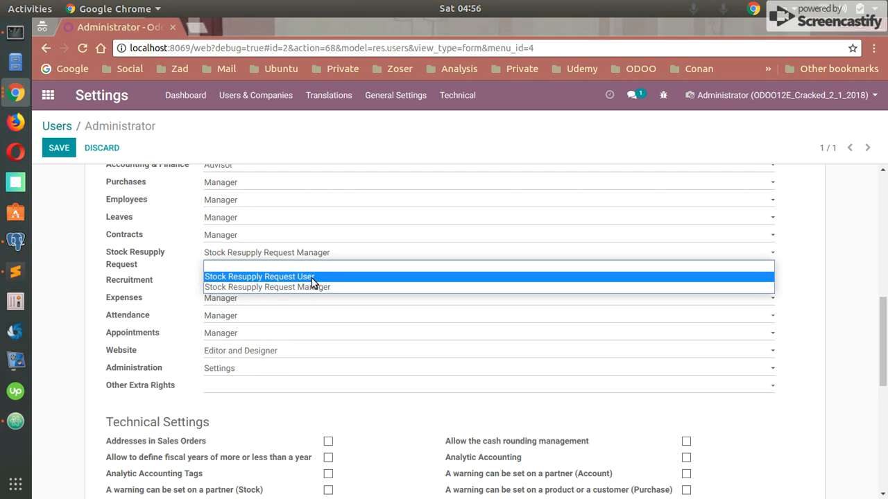
mouse_move(322, 284)
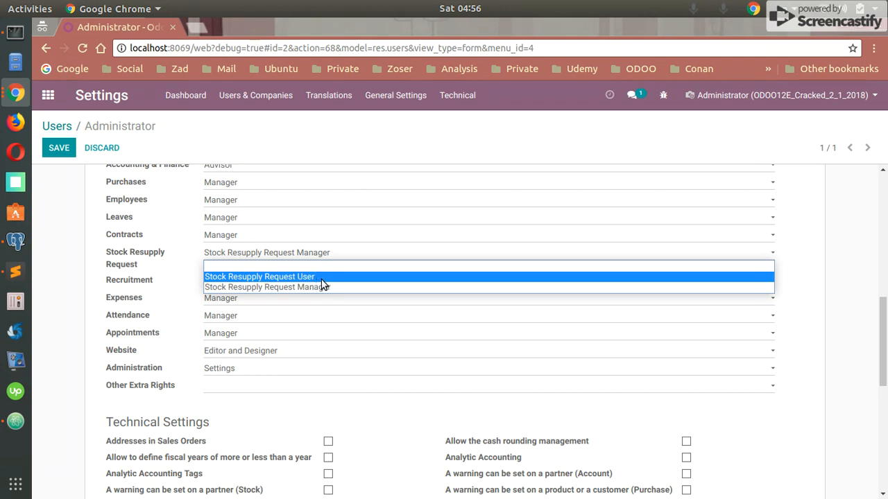
mouse_move(332, 287)
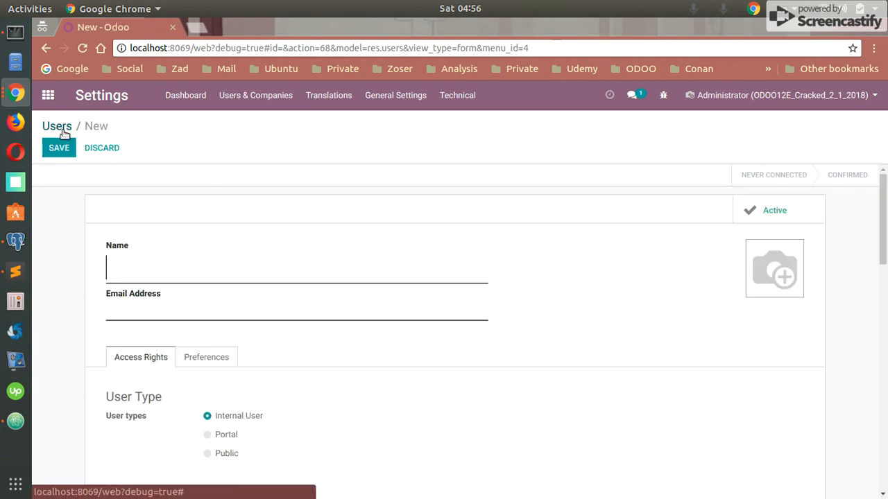
From the home screen, enter Stock Resupply Requests and start drafting new request SR-00010.
click(57, 125)
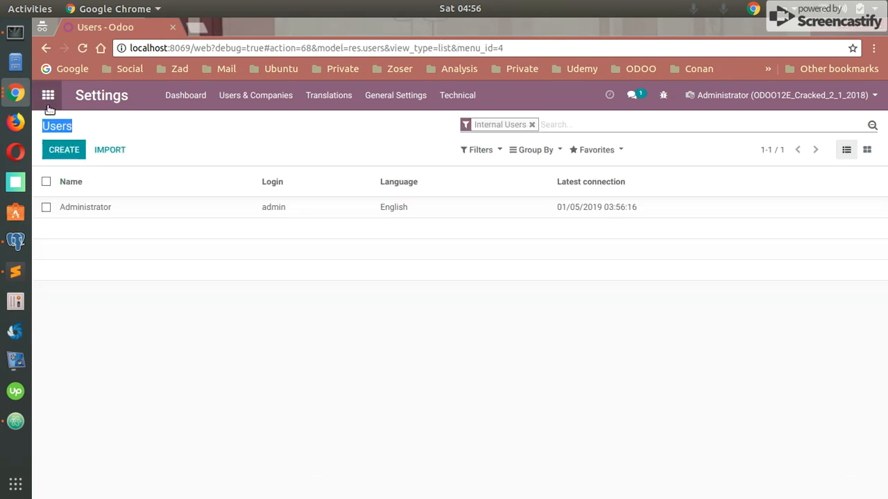
click(47, 94)
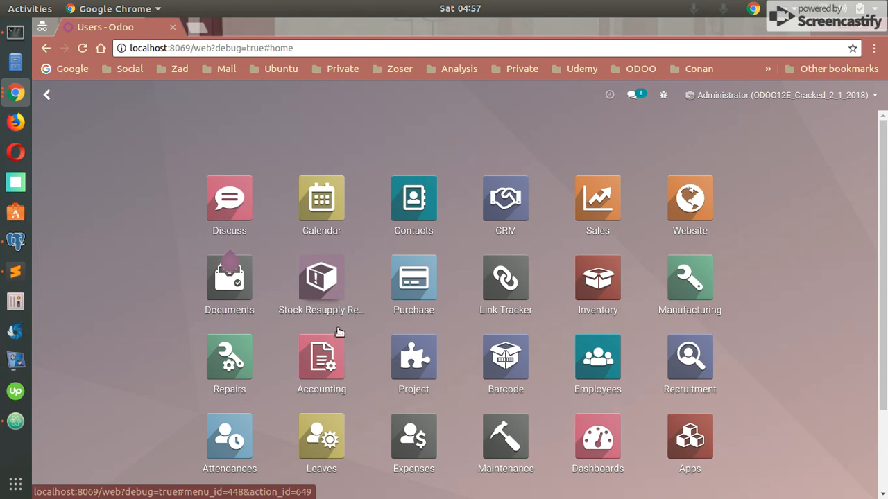
mouse_move(330, 297)
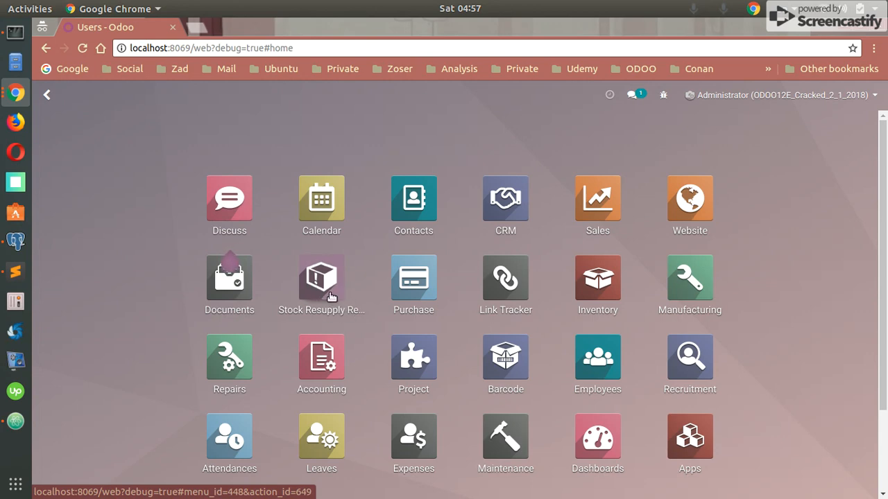
click(321, 279)
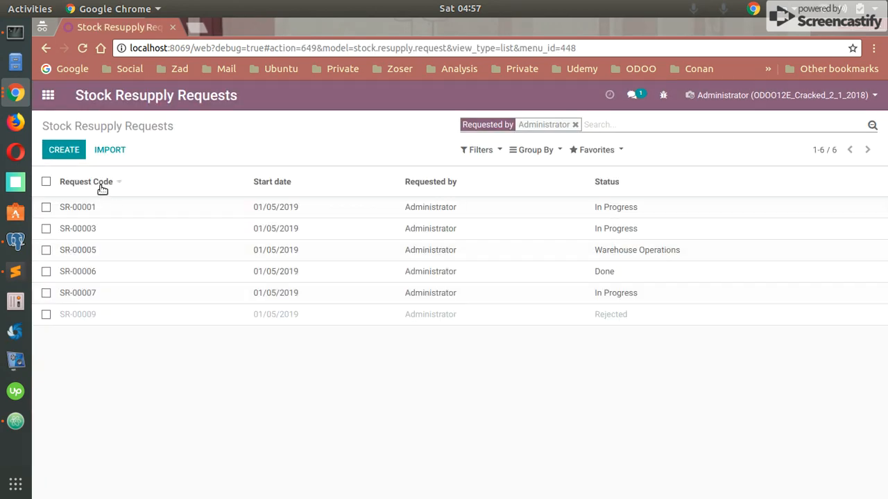
click(64, 149)
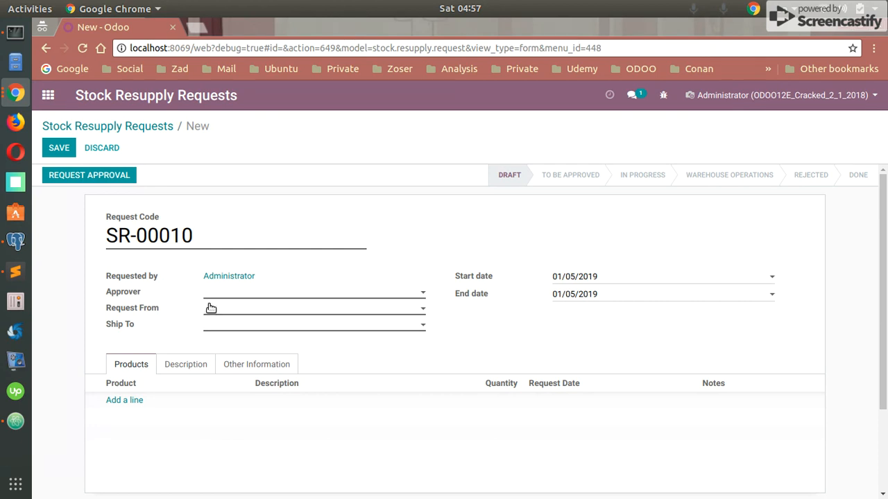
mouse_move(131, 276)
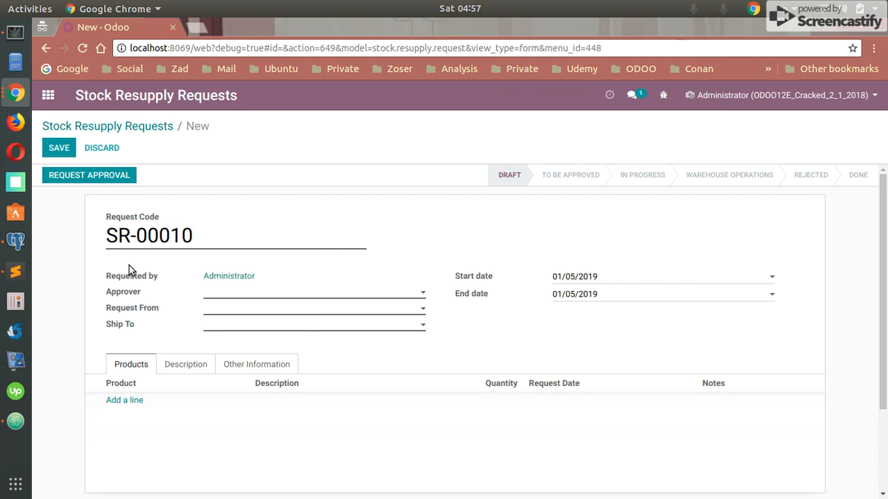
mouse_move(263, 294)
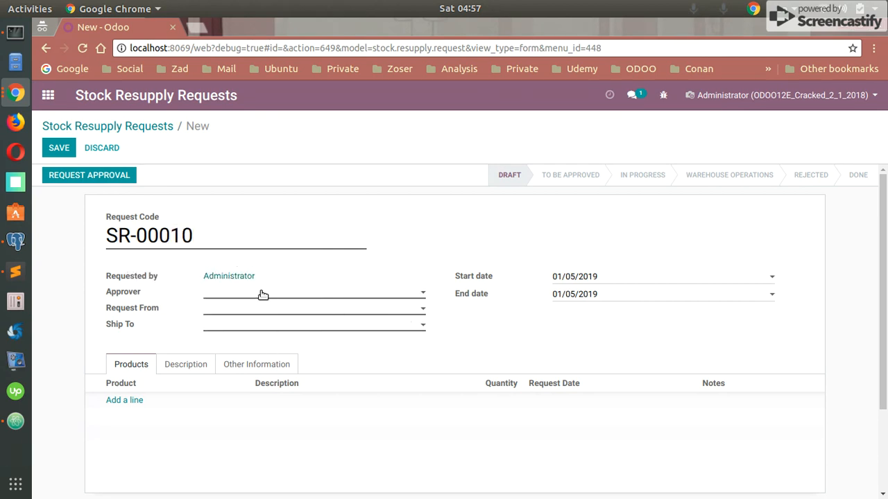
Set Administrator as approver, AW/Stock as Request From and NRW/Stock as Ship To.
click(314, 292)
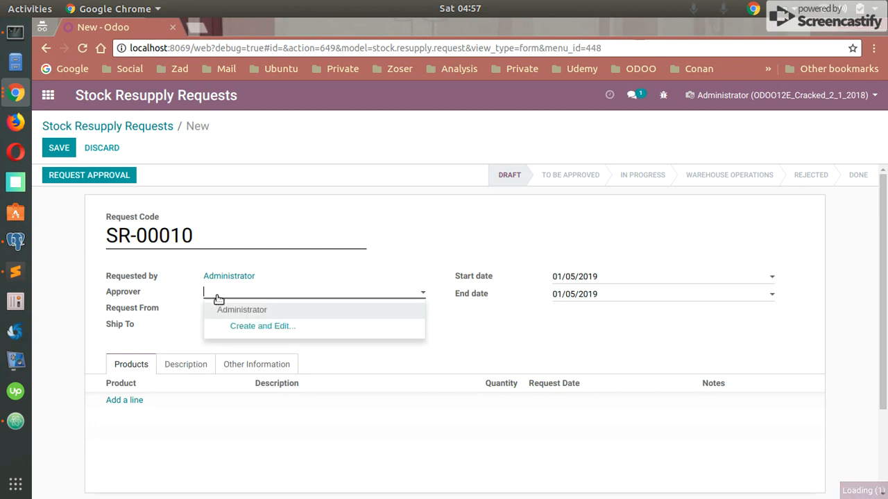
mouse_move(221, 312)
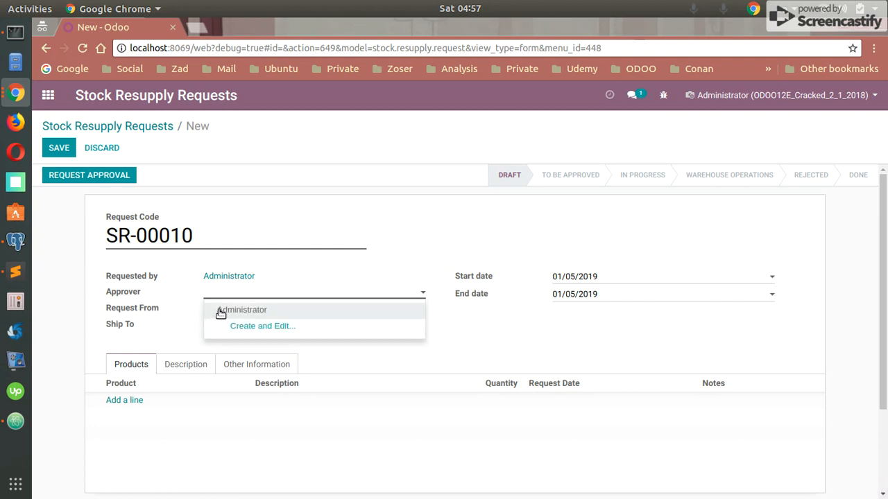
mouse_move(217, 311)
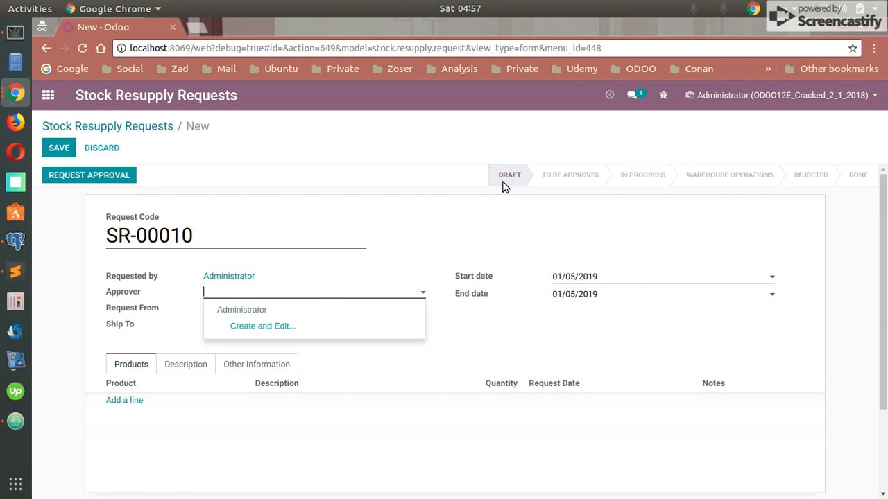
mouse_move(571, 194)
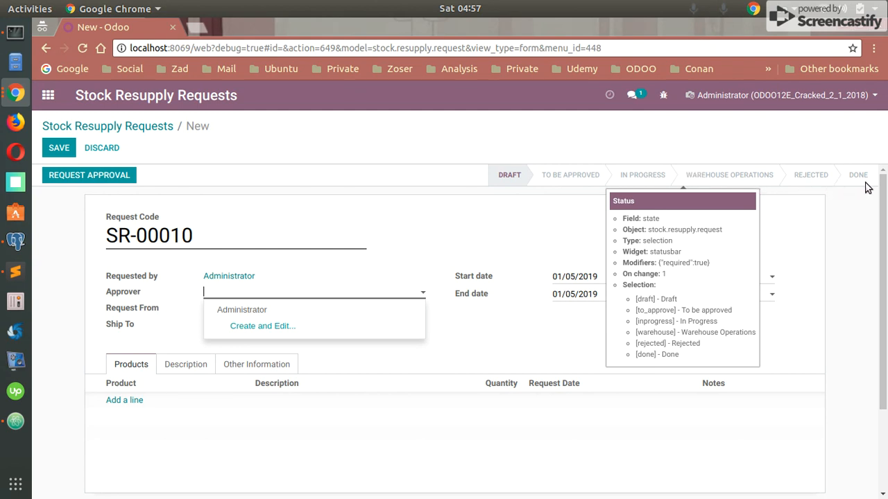
click(241, 309)
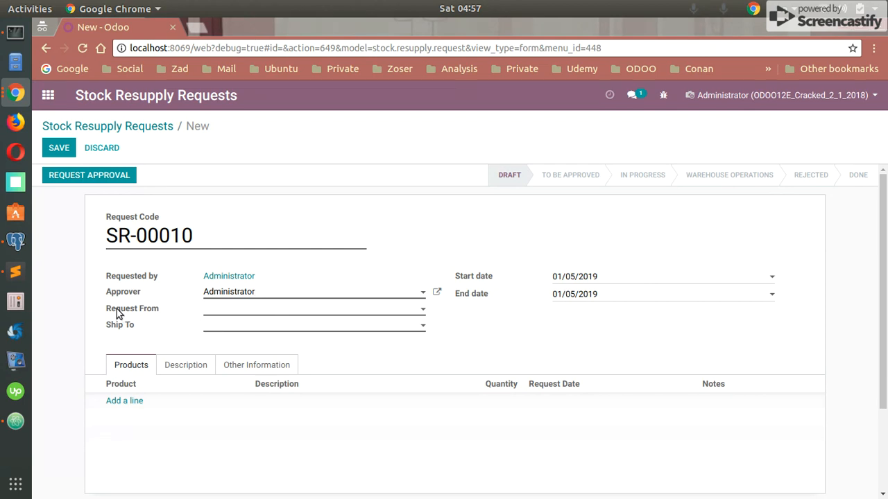
click(312, 307)
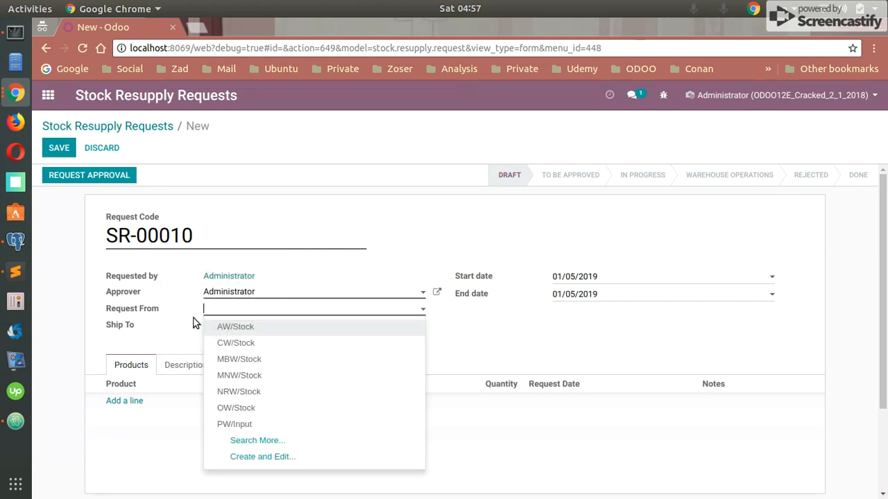
mouse_move(253, 366)
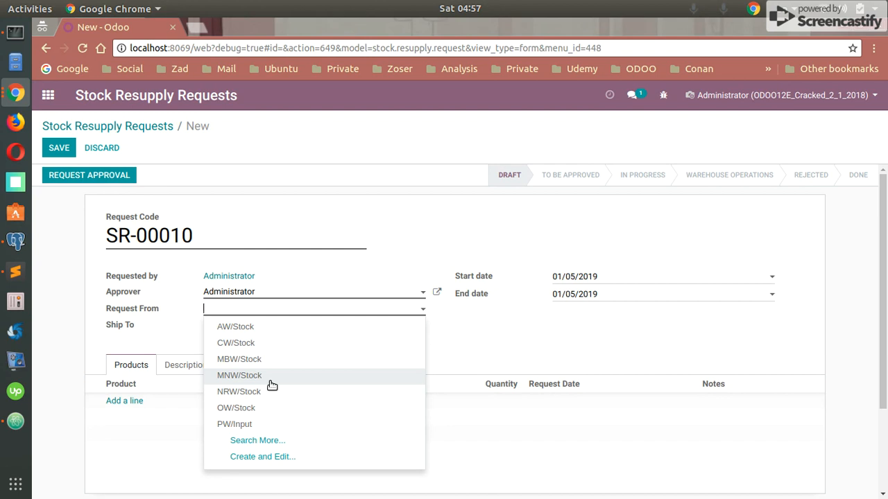
mouse_move(255, 344)
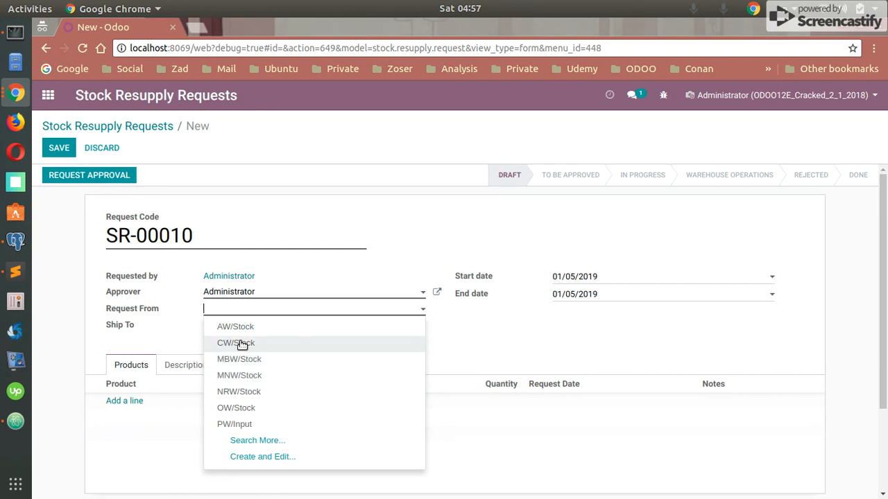
mouse_move(235, 327)
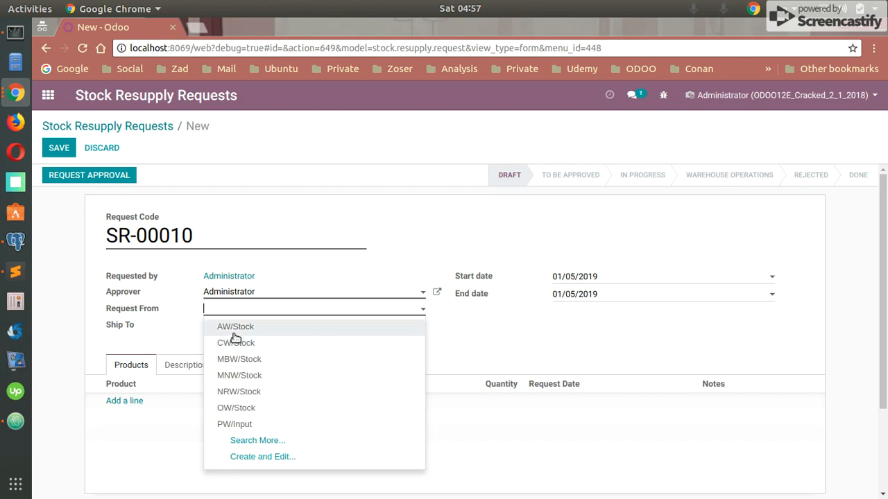
click(236, 327)
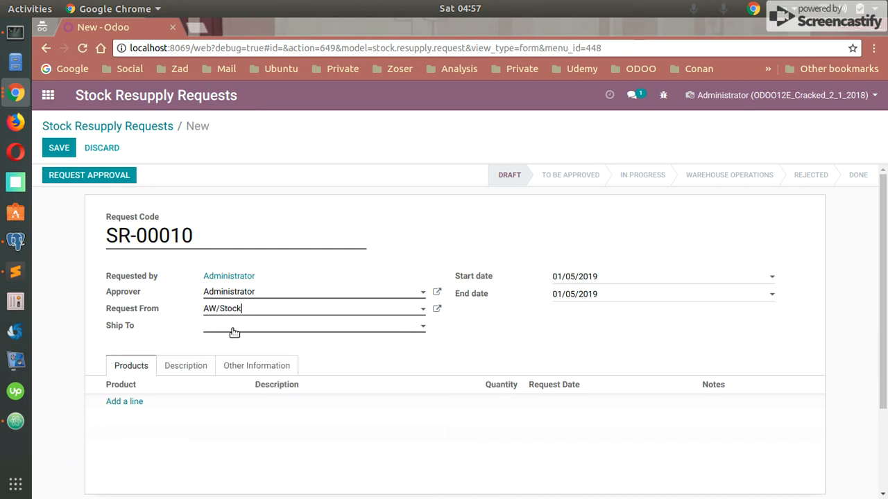
mouse_move(211, 314)
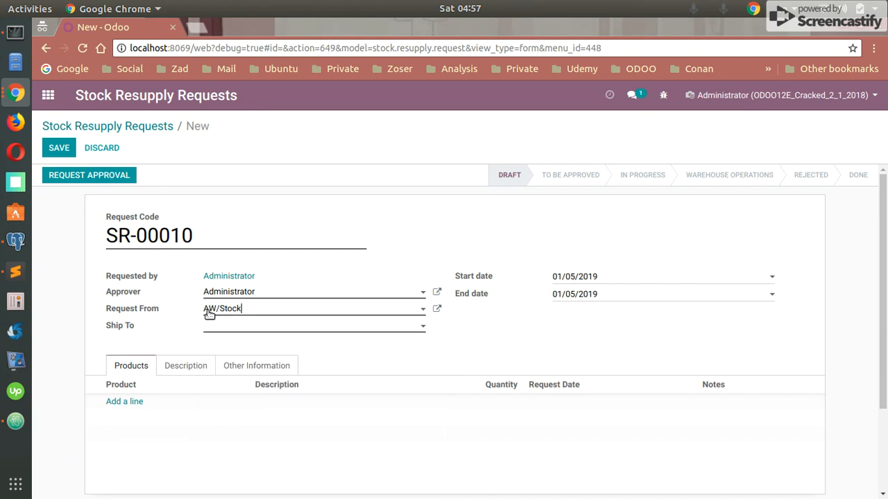
click(313, 325)
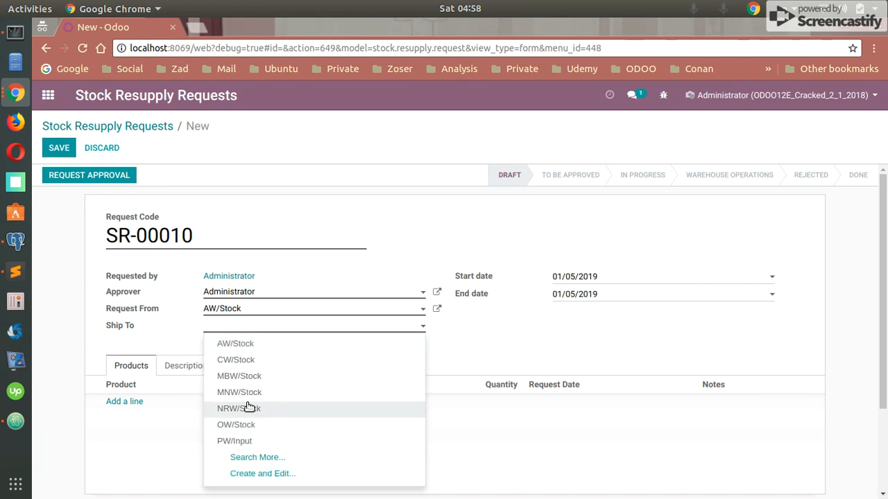
mouse_move(253, 425)
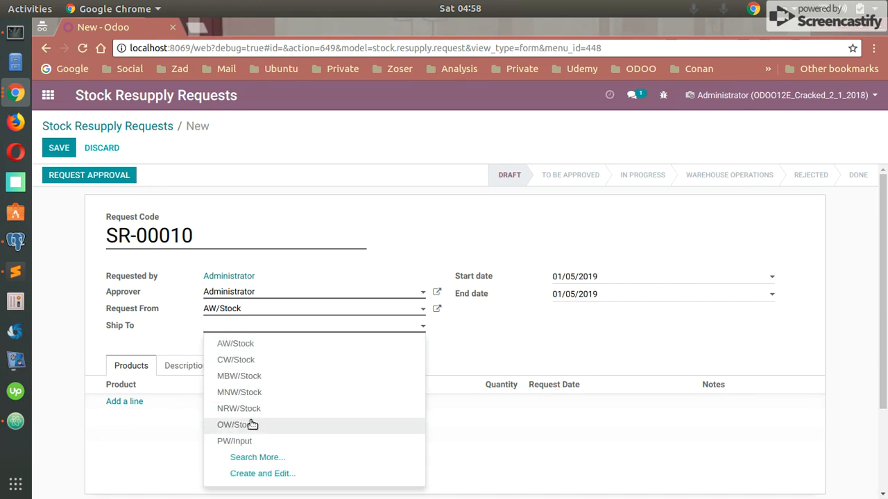
mouse_move(262, 408)
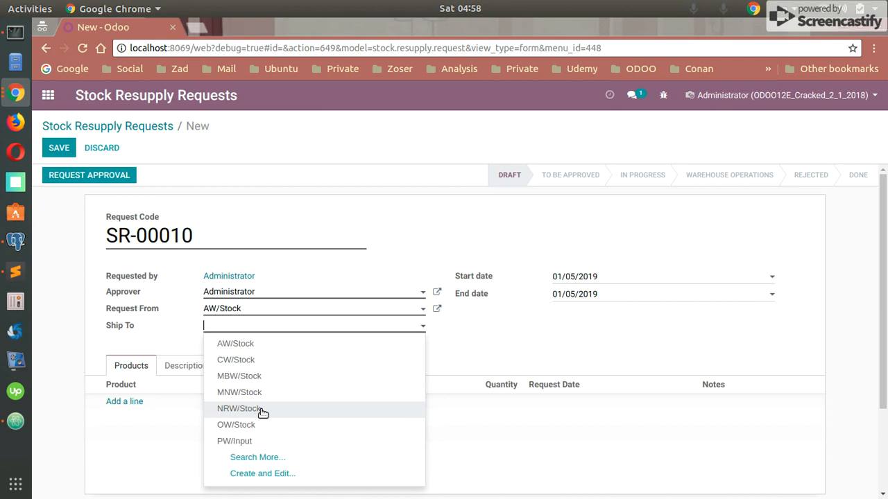
click(239, 408)
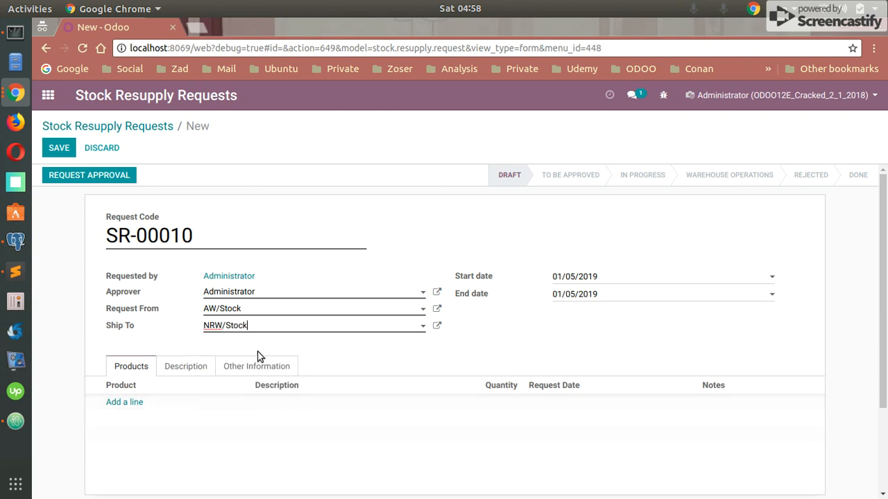
Add product lines Cartage with quantity 80 and New Product with quantity 20.
click(125, 402)
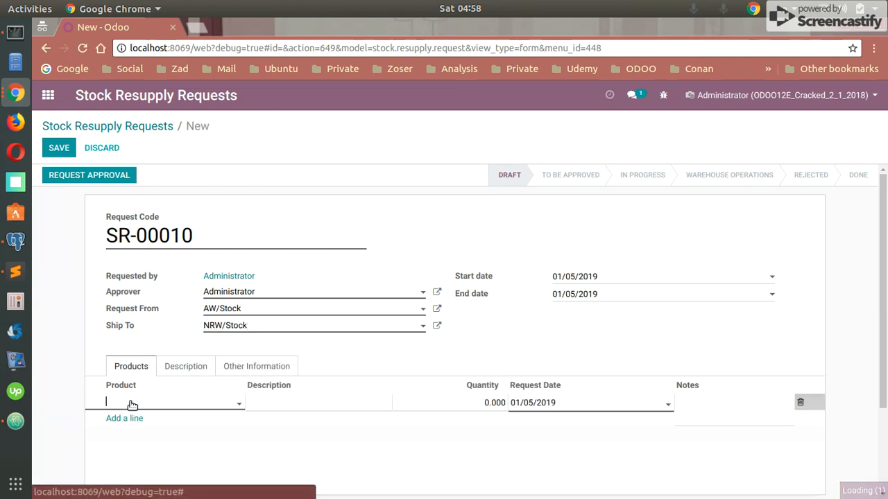
click(172, 402)
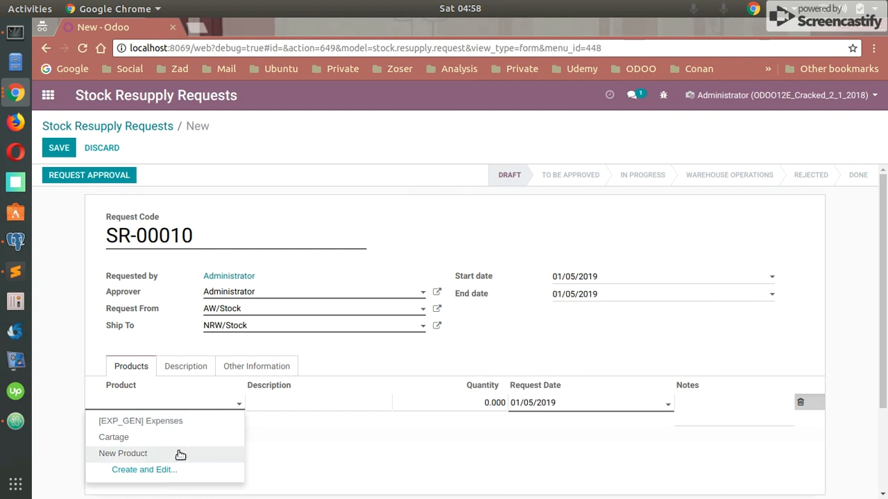
click(114, 436)
text(80)
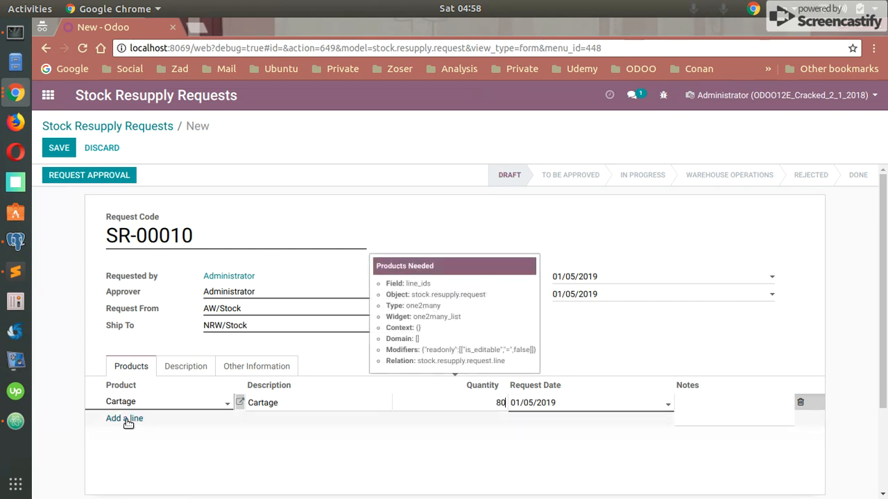
click(124, 419)
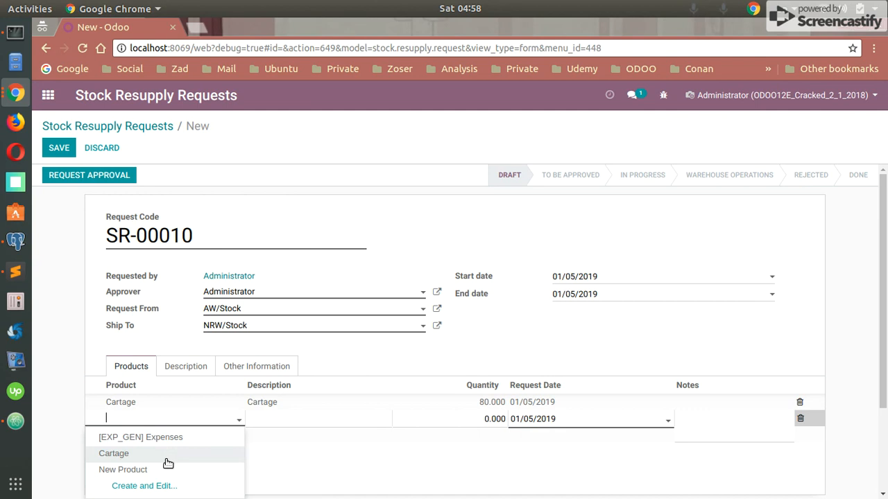
click(122, 469)
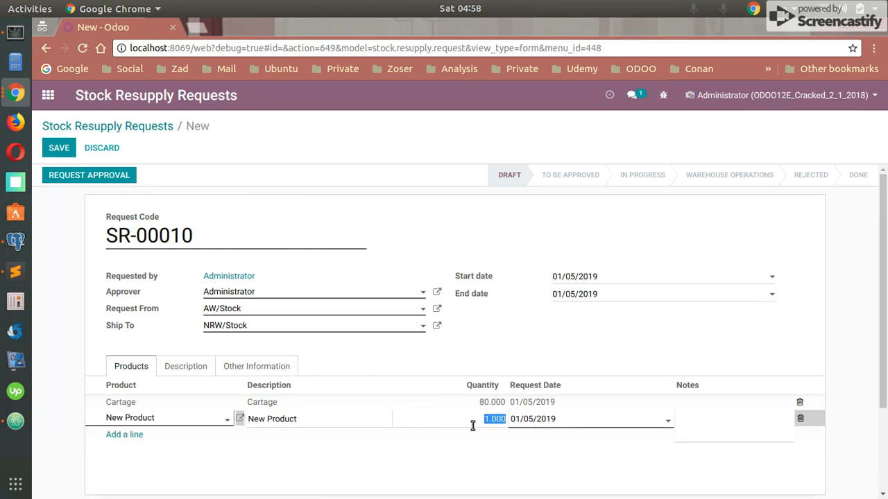
text(20)
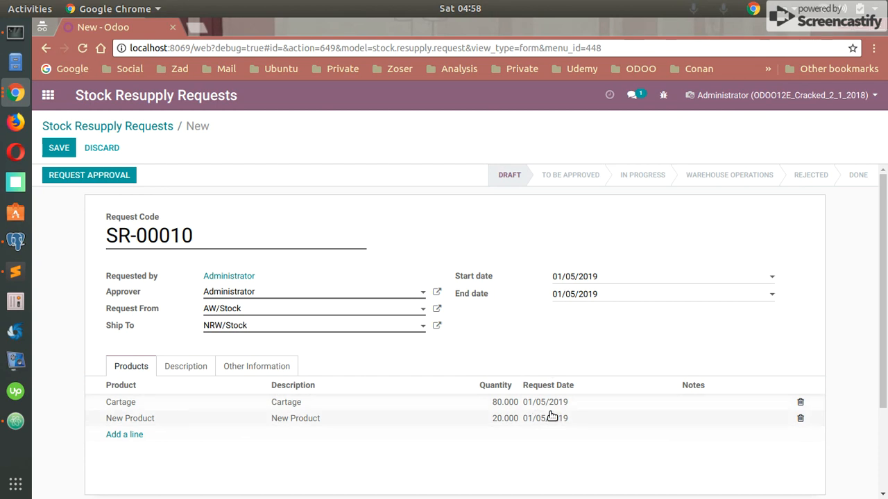
mouse_move(465, 334)
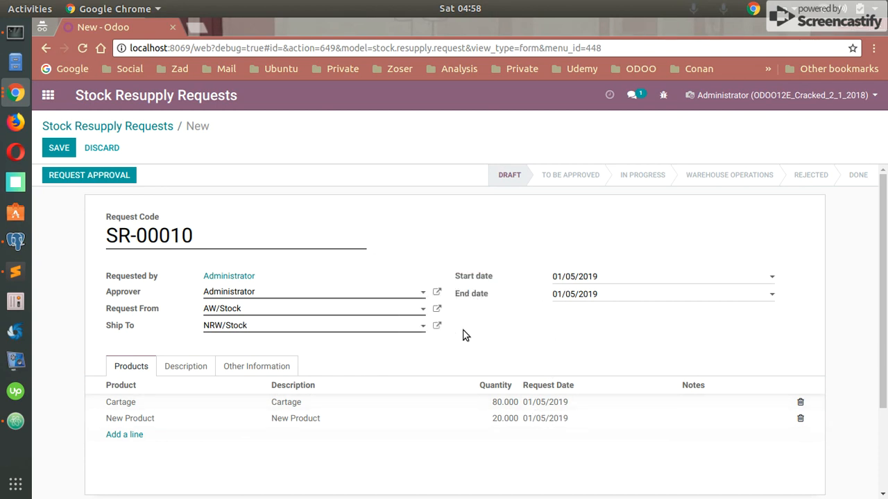
mouse_move(470, 280)
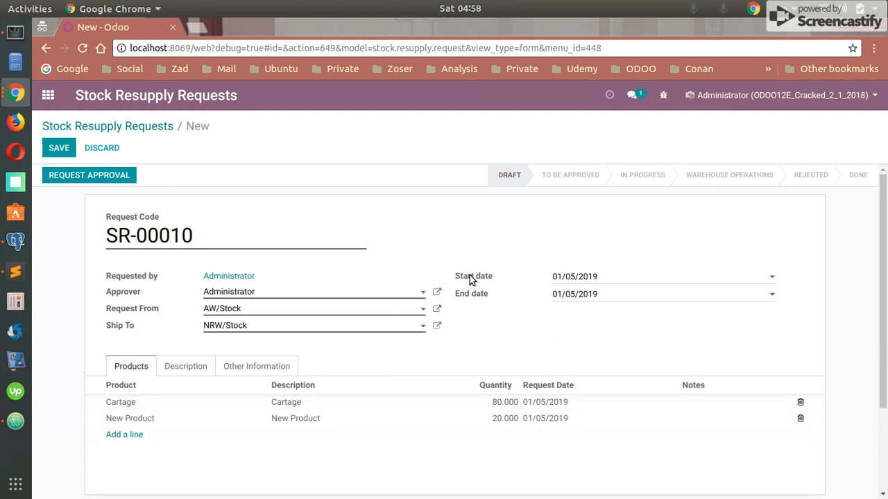
mouse_move(473, 276)
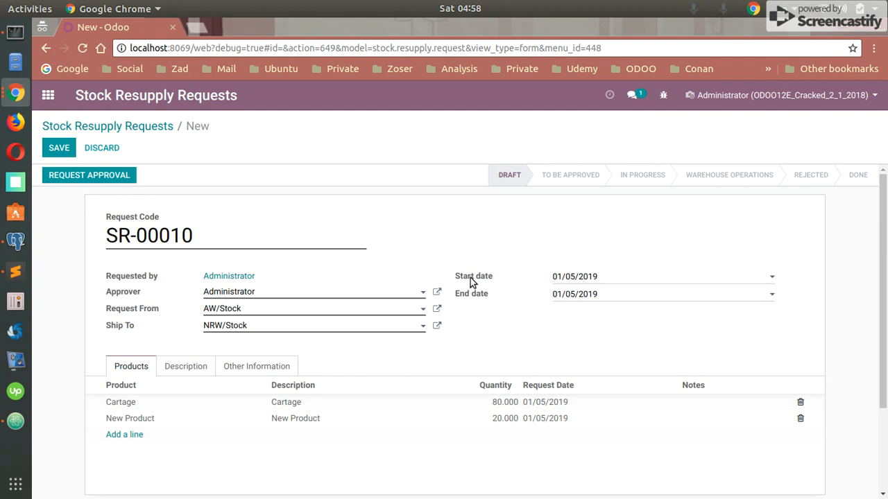
mouse_move(580, 297)
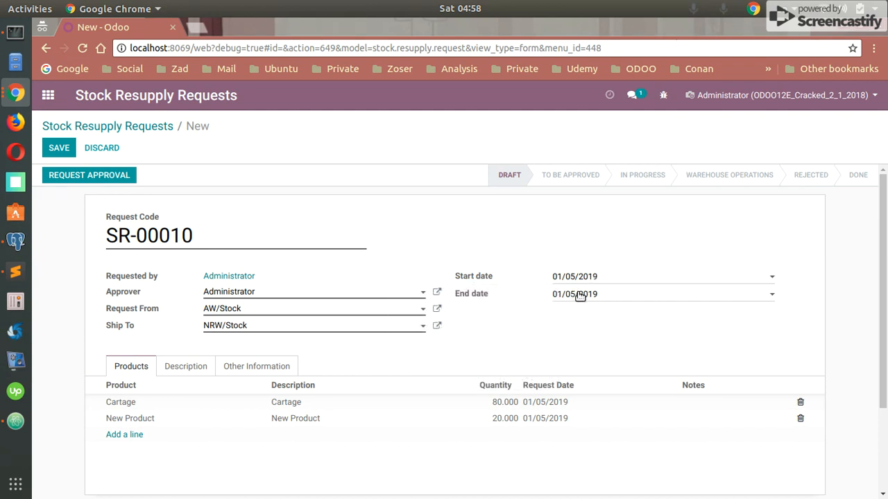
Set the request end date to 16 January 2019 and adjust the New Product line's request date.
click(575, 294)
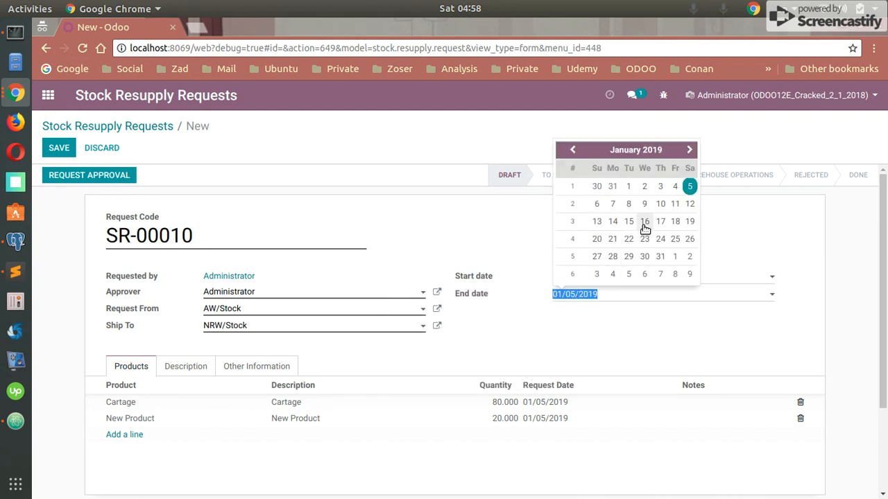
click(644, 222)
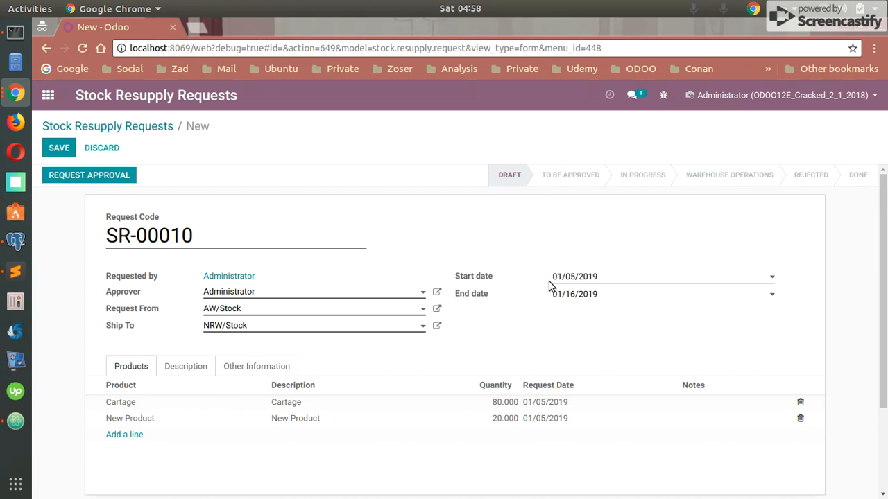
mouse_move(560, 266)
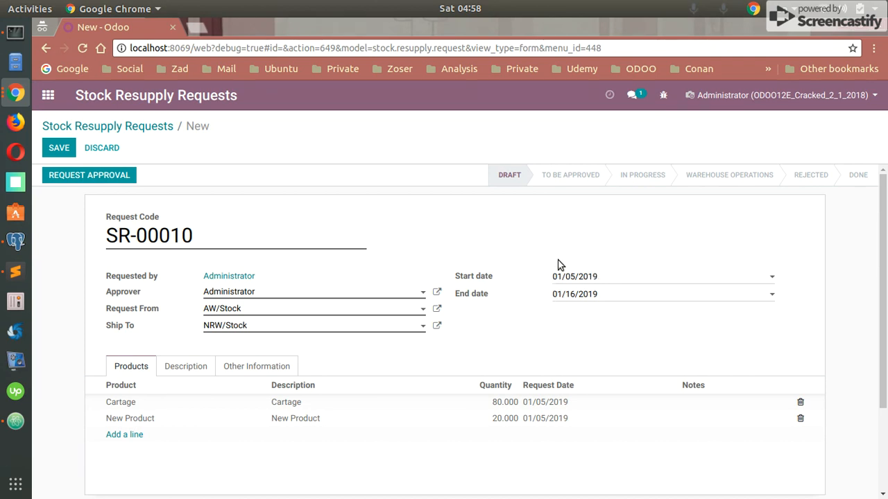
mouse_move(480, 408)
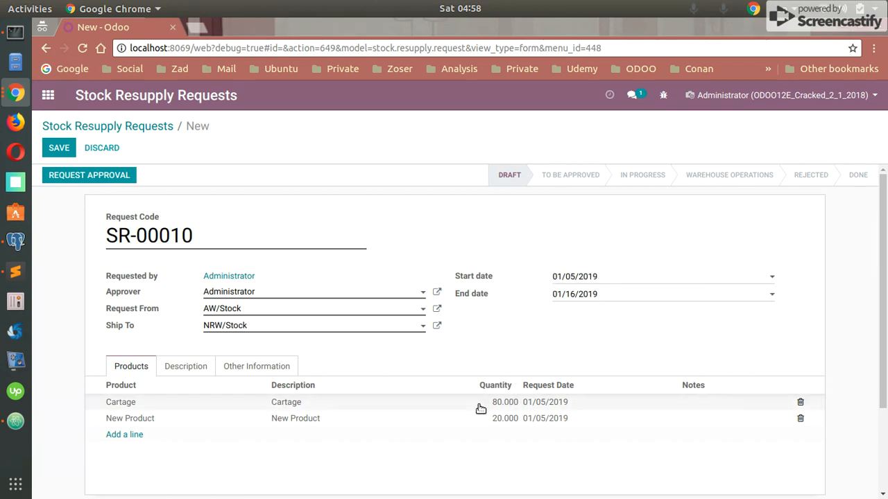
click(545, 419)
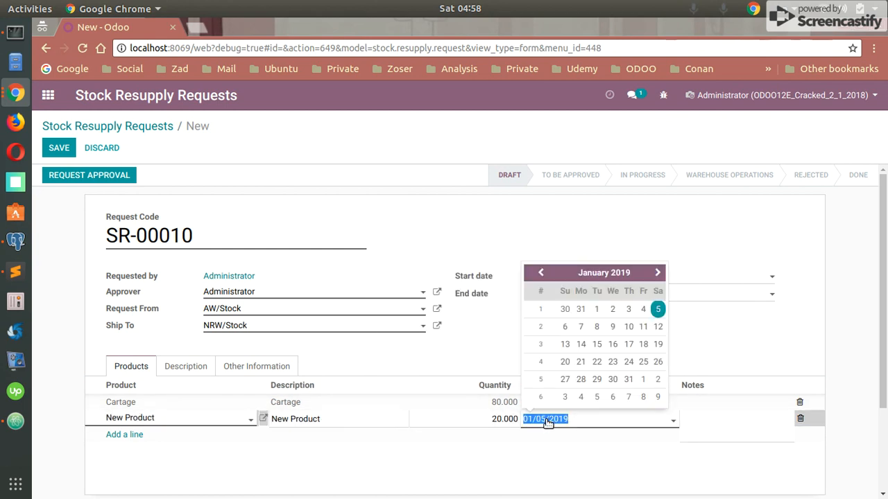
mouse_move(612, 326)
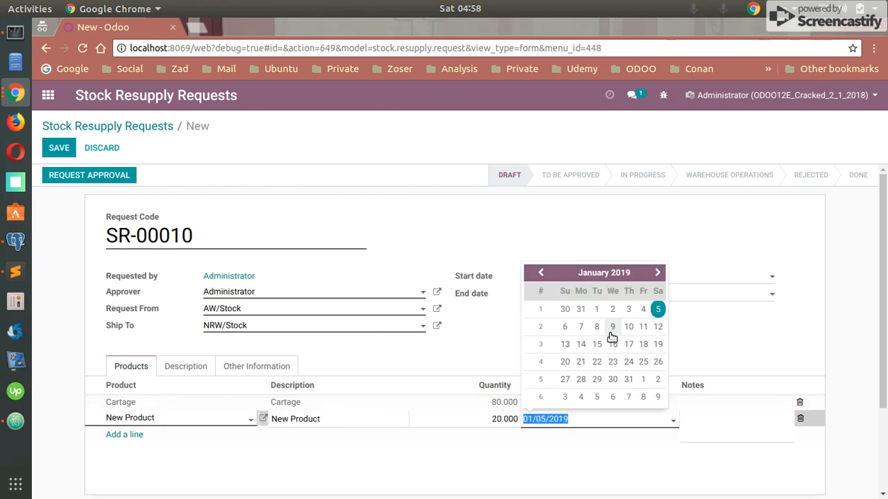
mouse_move(596, 327)
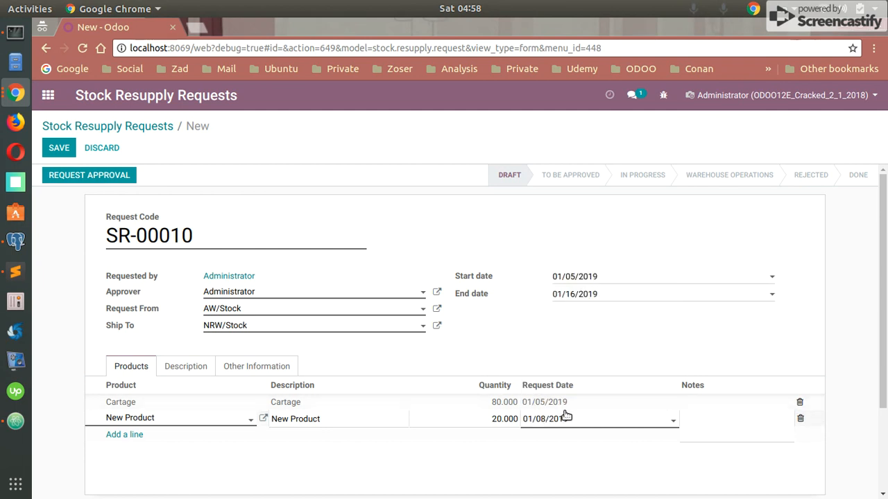
Fill a note on the Cartage line and review the request's Description section.
click(543, 403)
text(6)
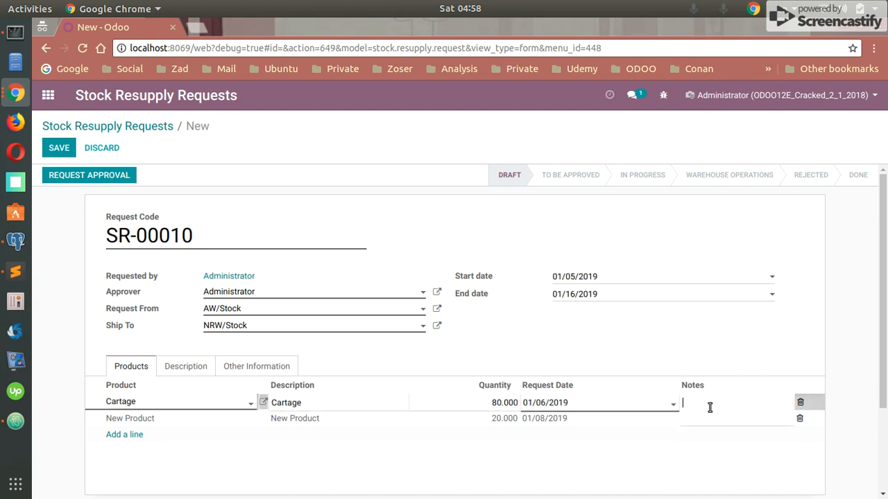
text(Nt)
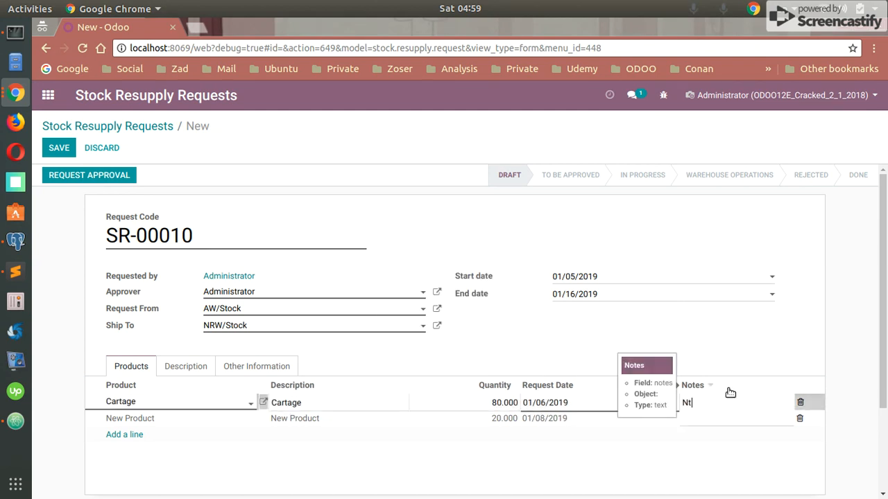
text(ottttt)
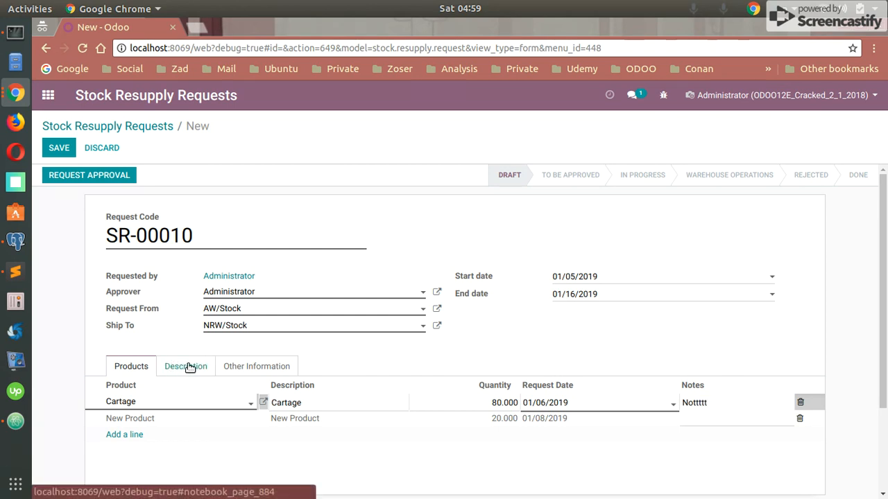
click(186, 366)
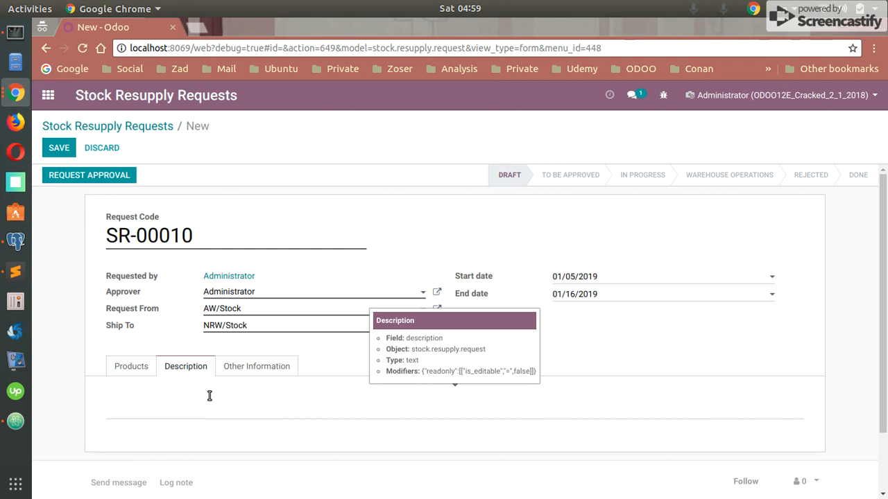
click(130, 366)
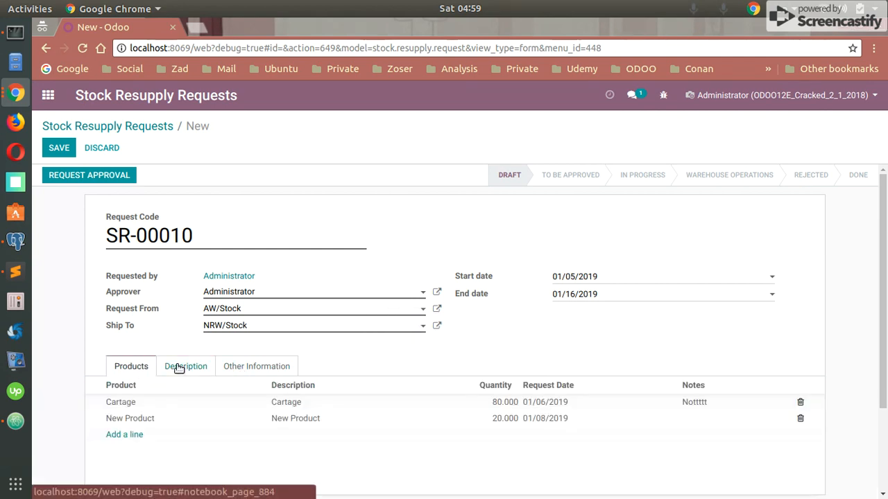
mouse_move(191, 350)
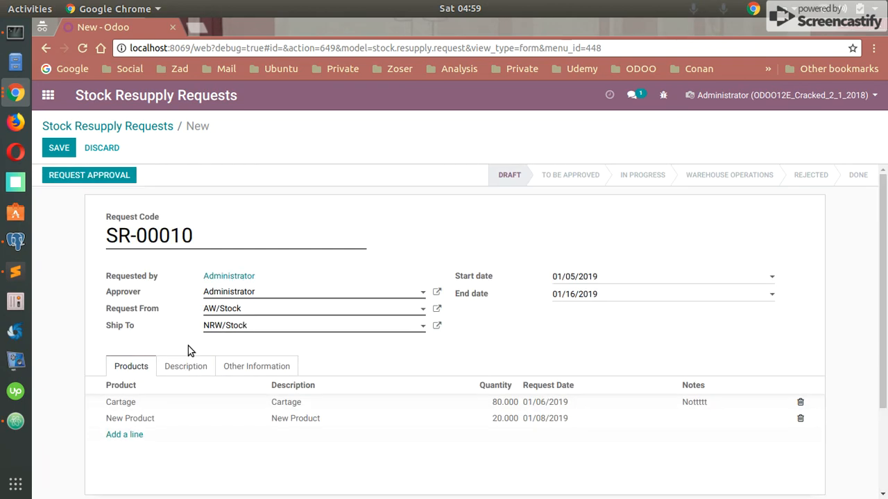
Save SR-00010 and submit it with Request Approval, moving it to To Be Approved.
click(58, 147)
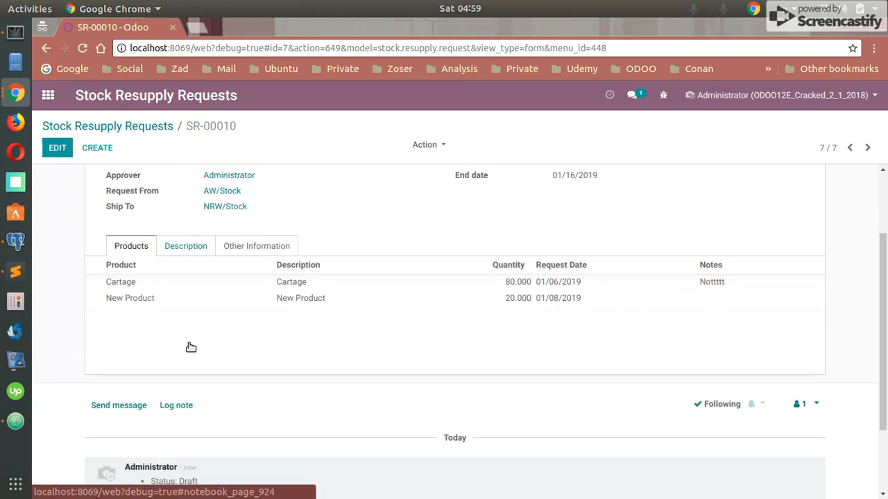
scroll(down, 3)
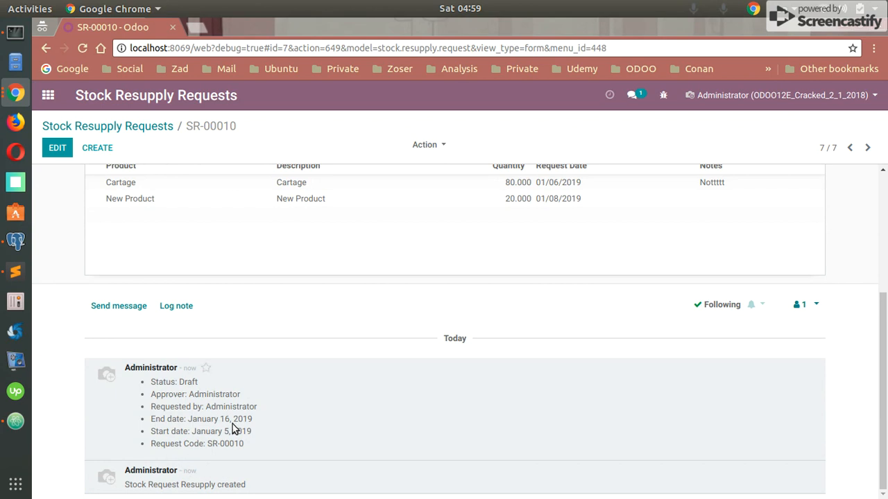
scroll(up, 3)
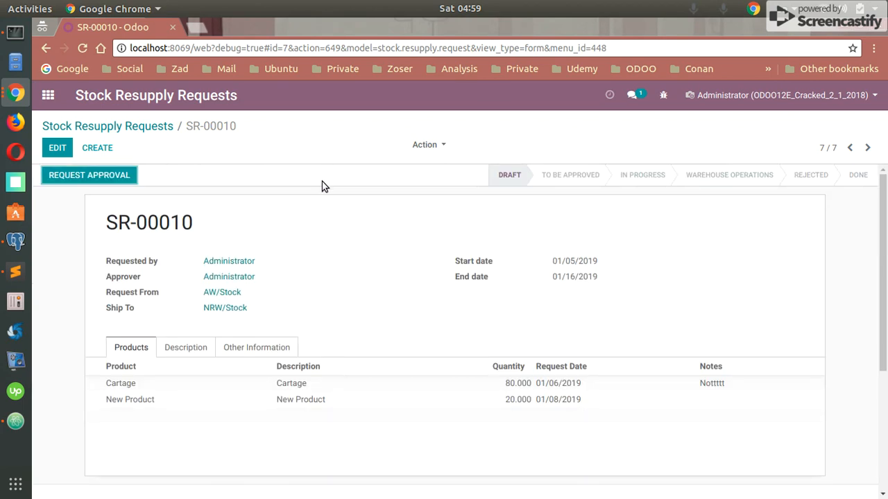
click(89, 174)
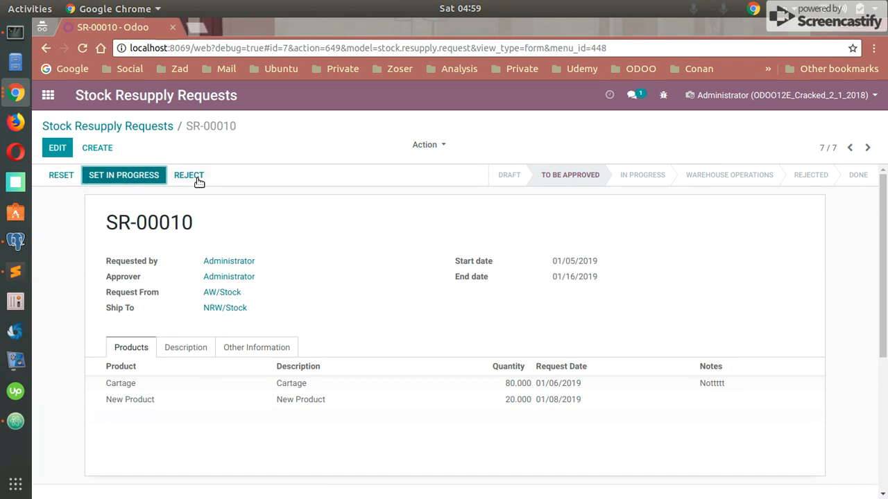
mouse_move(205, 183)
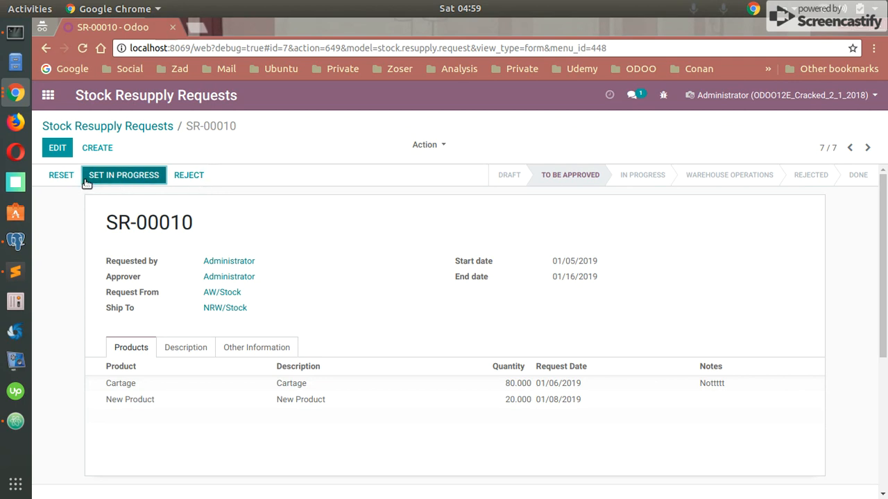
mouse_move(119, 214)
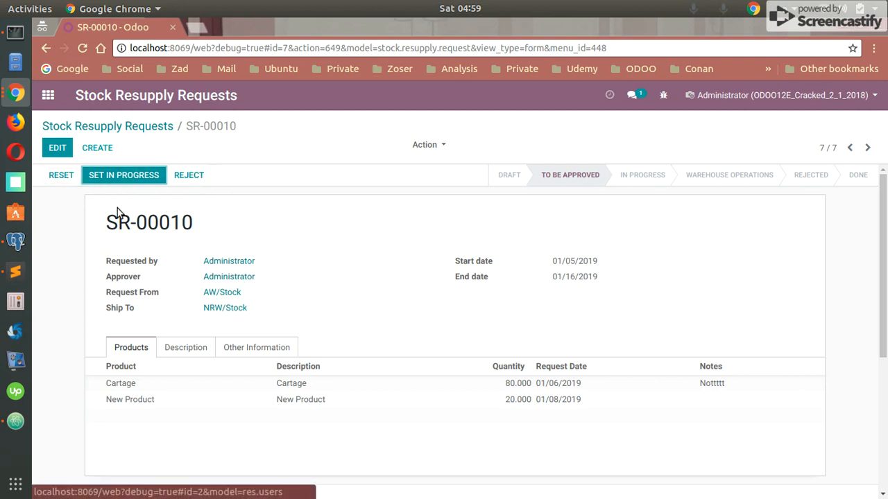
mouse_move(116, 132)
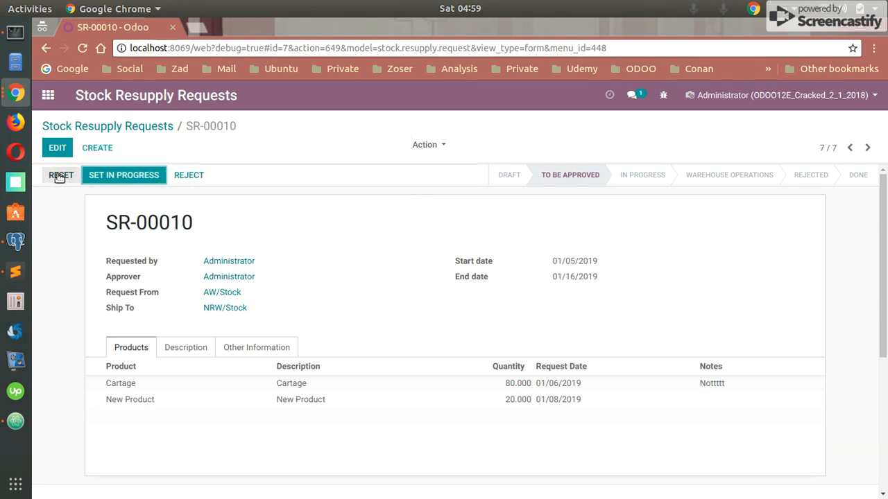
click(57, 147)
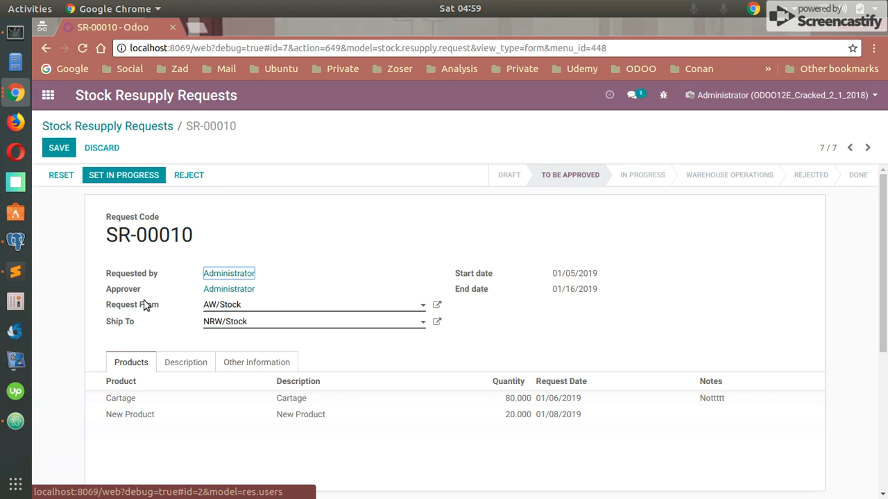
click(58, 147)
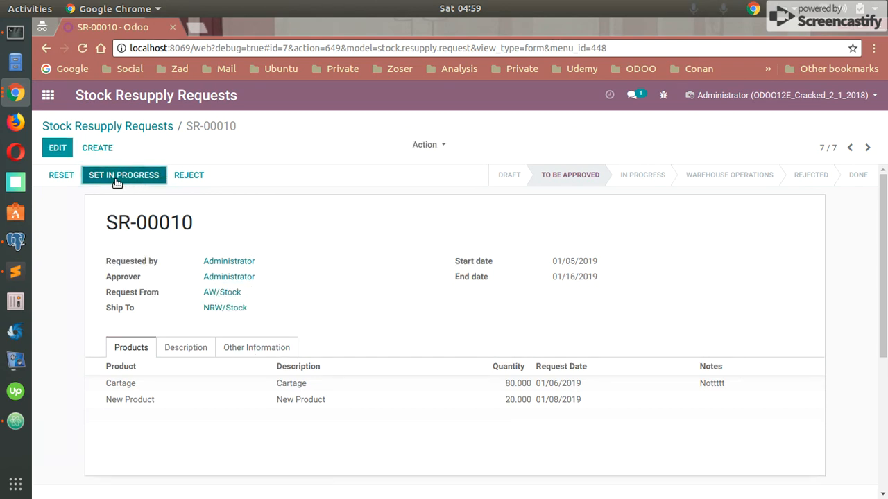
mouse_move(123, 175)
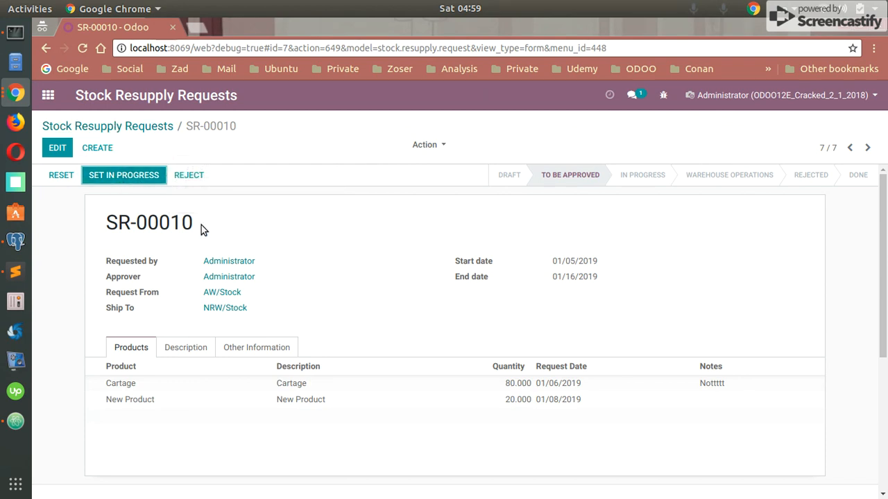
mouse_move(123, 175)
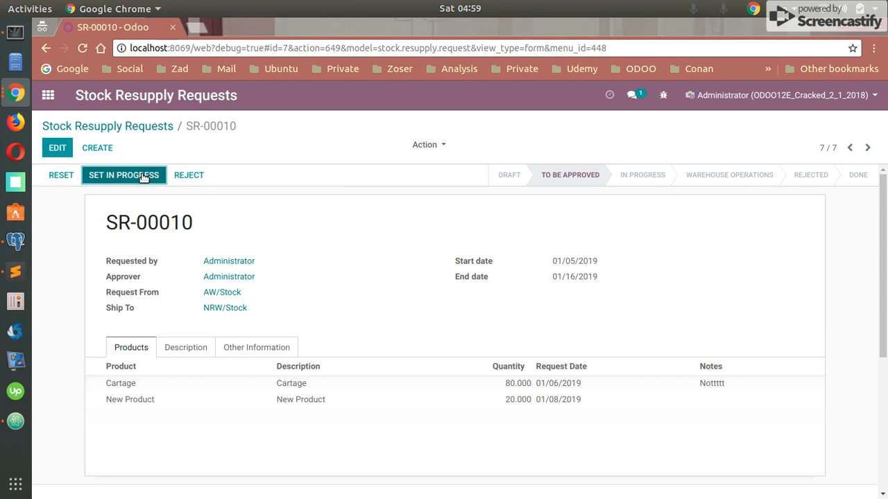
mouse_move(133, 197)
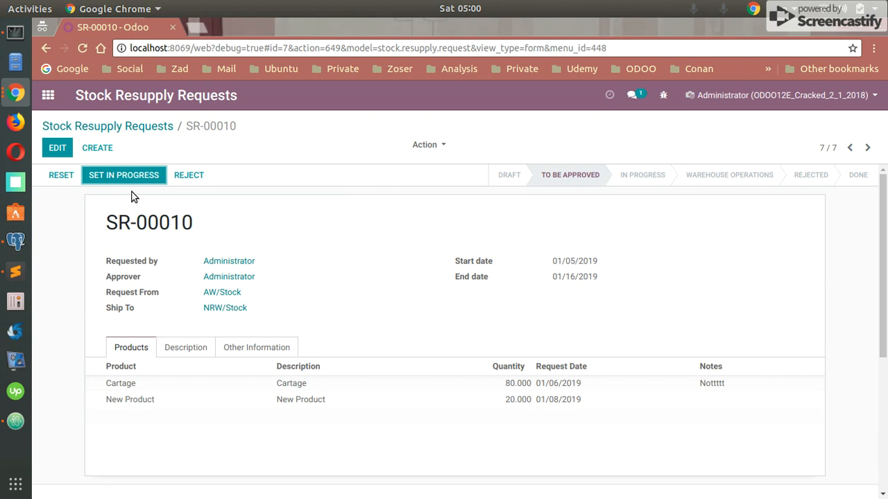
Set SR-00010 In Progress and reopen it from the requests list.
click(123, 174)
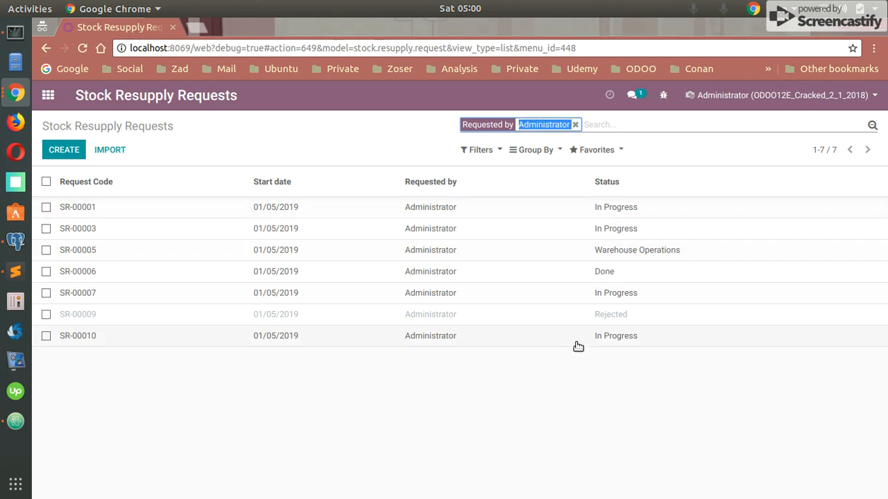
mouse_move(591, 294)
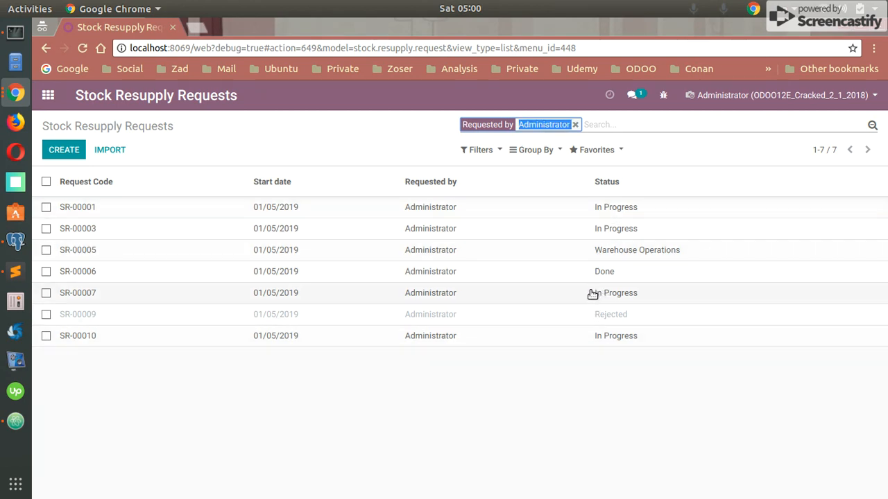
mouse_move(383, 243)
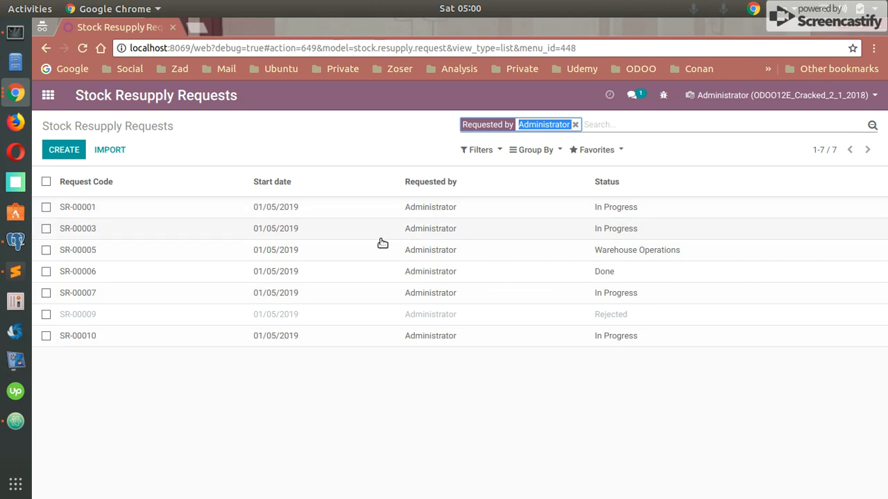
click(77, 336)
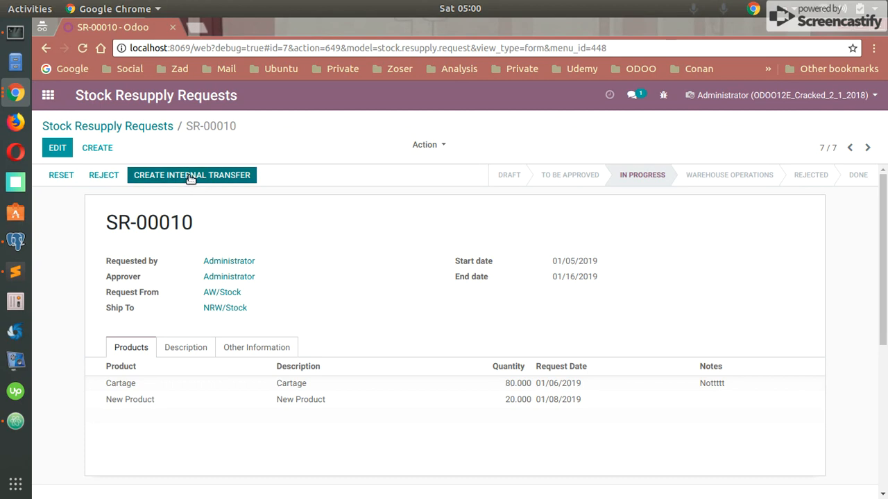
mouse_move(191, 175)
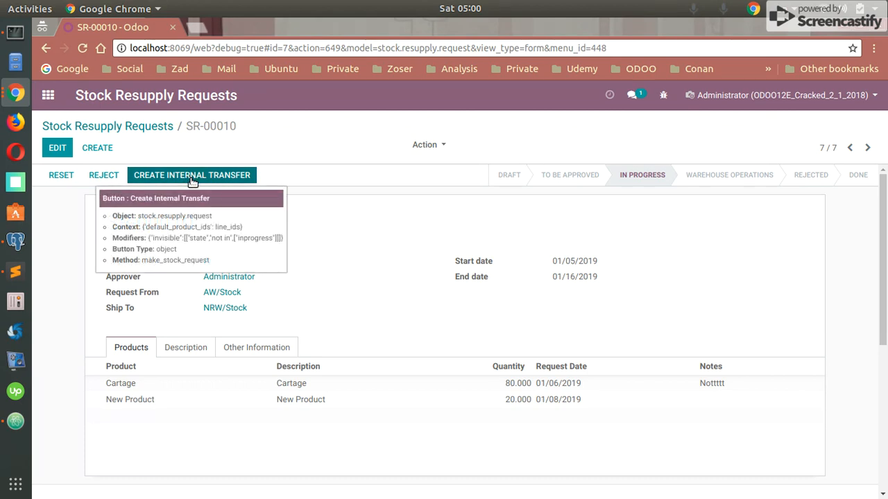
mouse_move(175, 182)
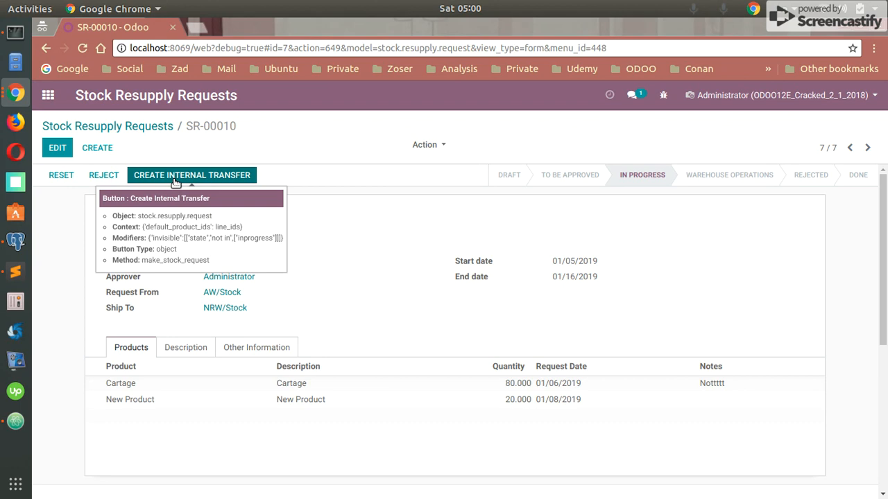
mouse_move(688, 172)
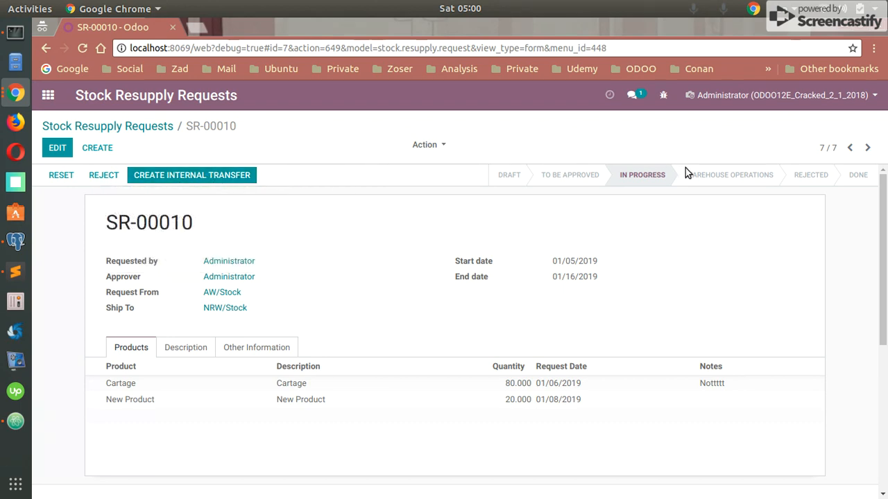
Create the internal transfer for SR-00010 and view the Inventory overview in a second tab.
click(191, 175)
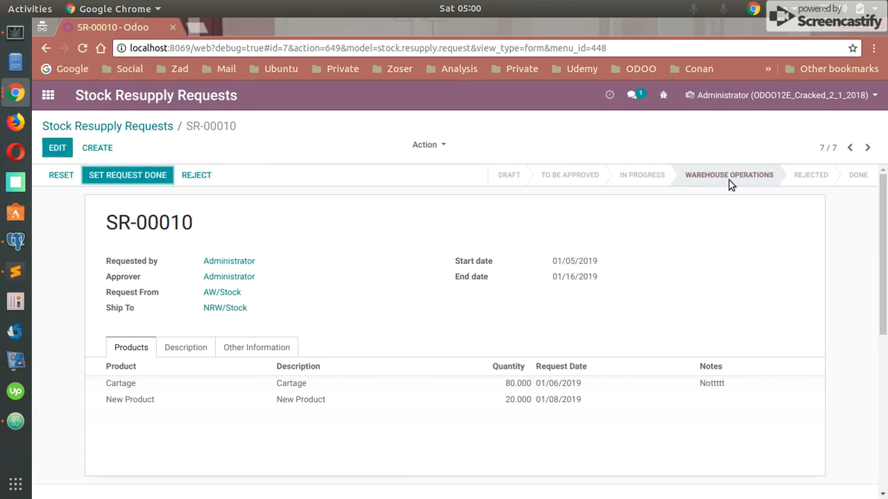
mouse_move(410, 221)
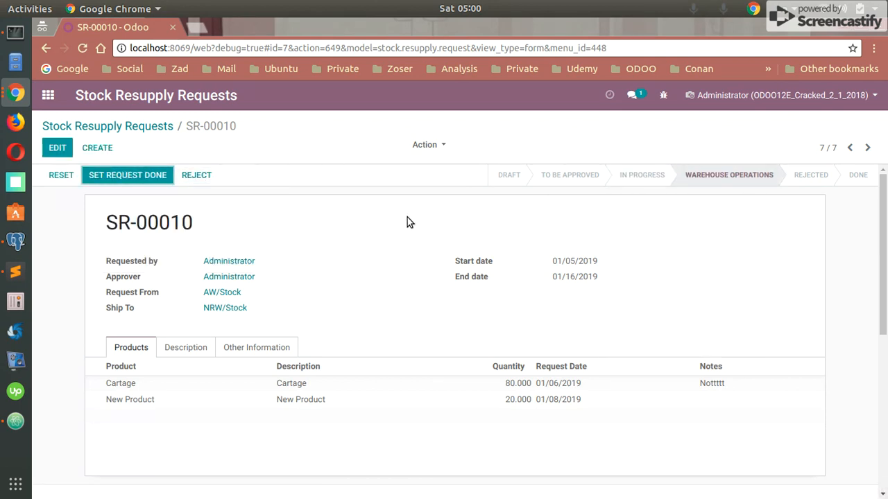
mouse_move(277, 217)
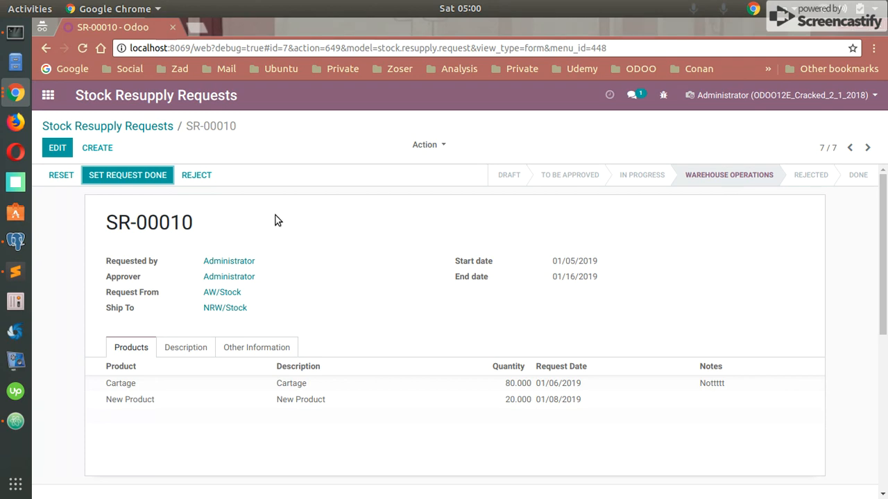
mouse_move(256, 219)
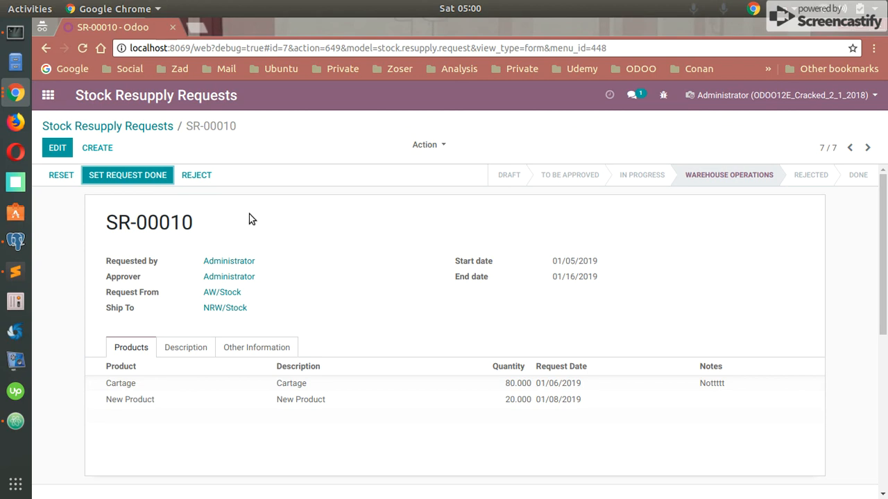
mouse_move(225, 308)
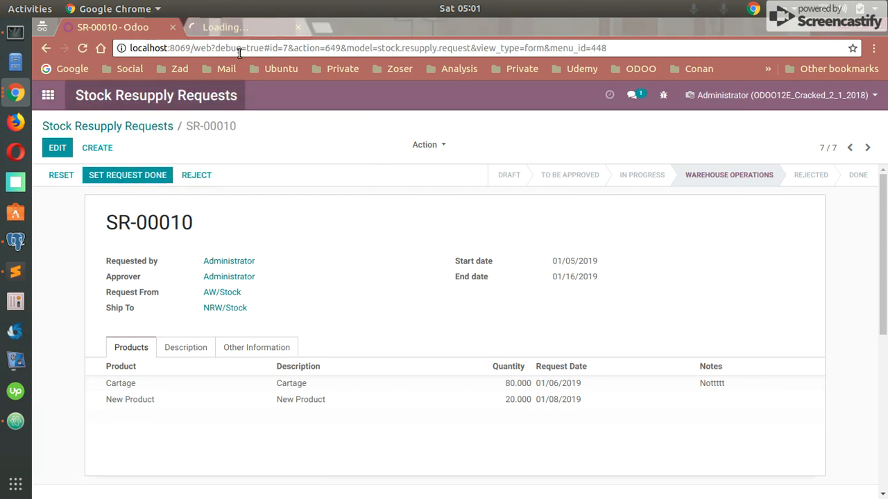
click(243, 27)
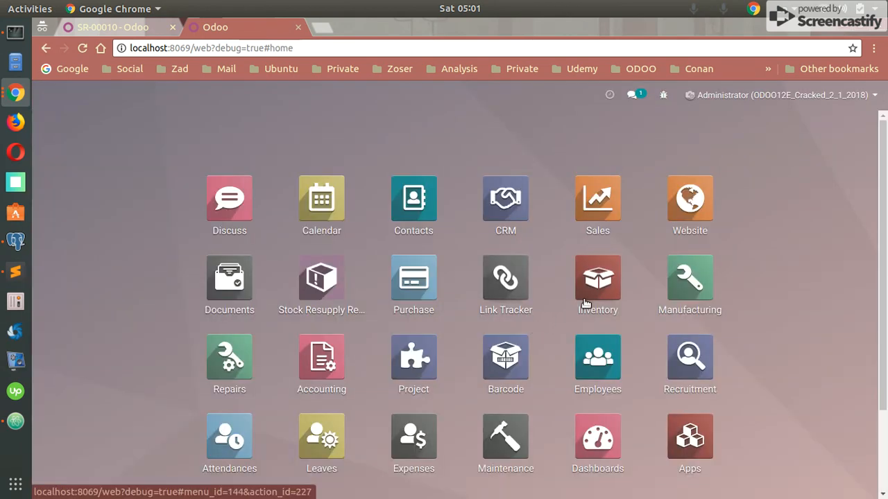
click(597, 278)
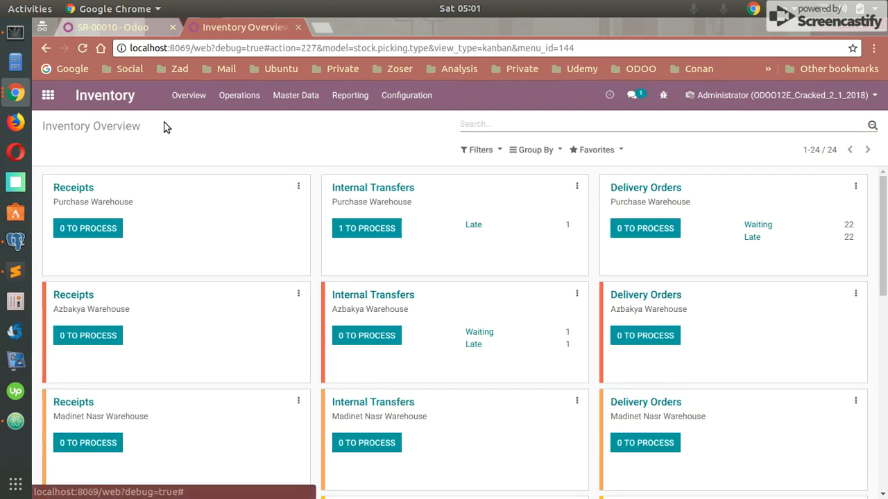
click(112, 27)
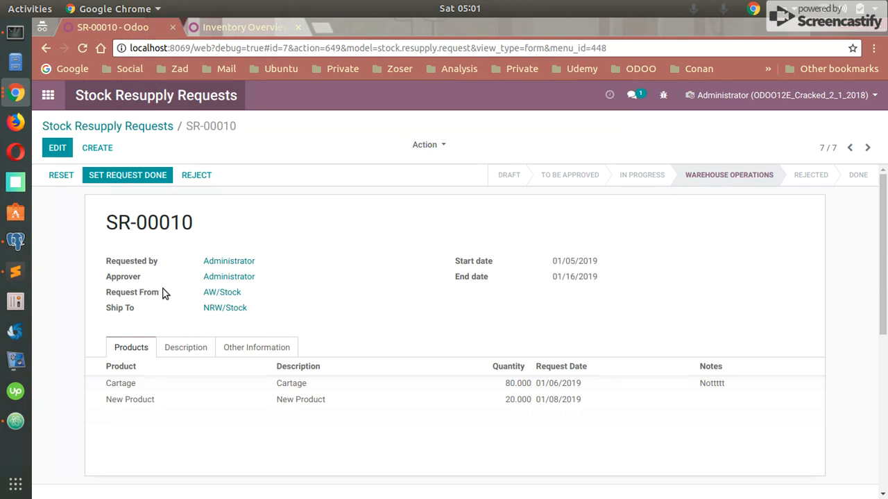
mouse_move(260, 40)
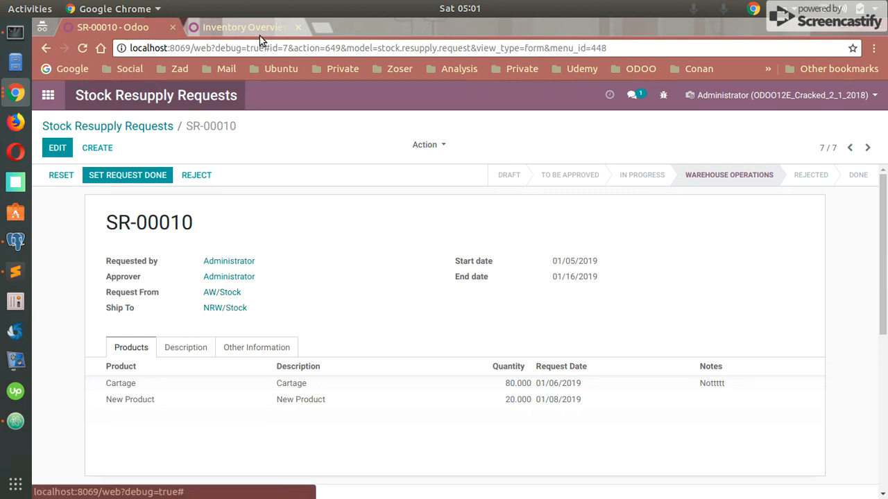
click(242, 28)
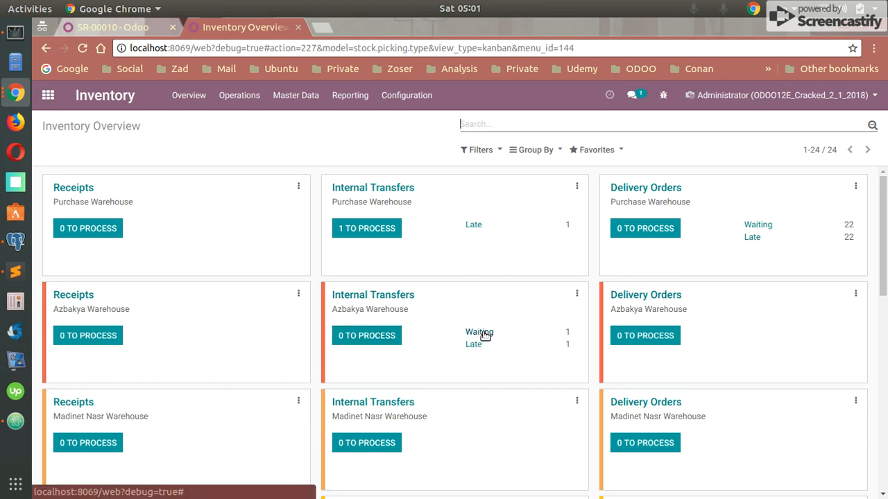
Open waiting transfer AW/INT/00001 for Azbakya Warehouse and check its source document is SR-00010.
click(478, 333)
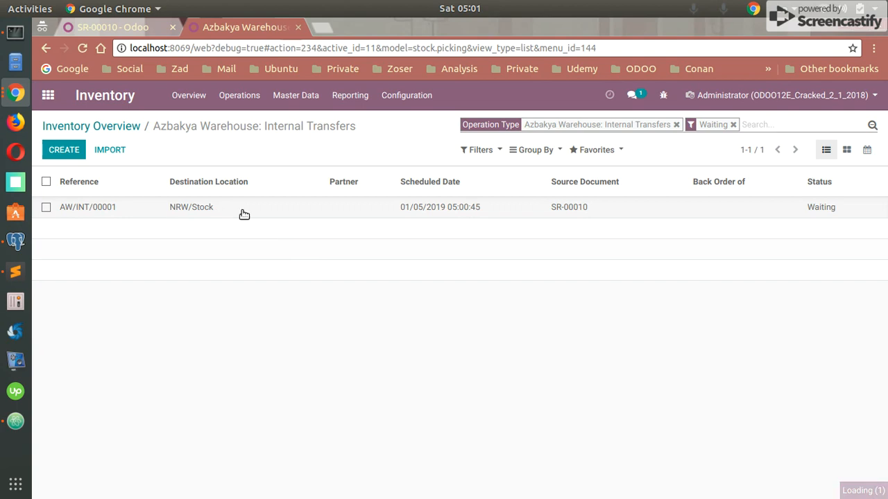
click(87, 207)
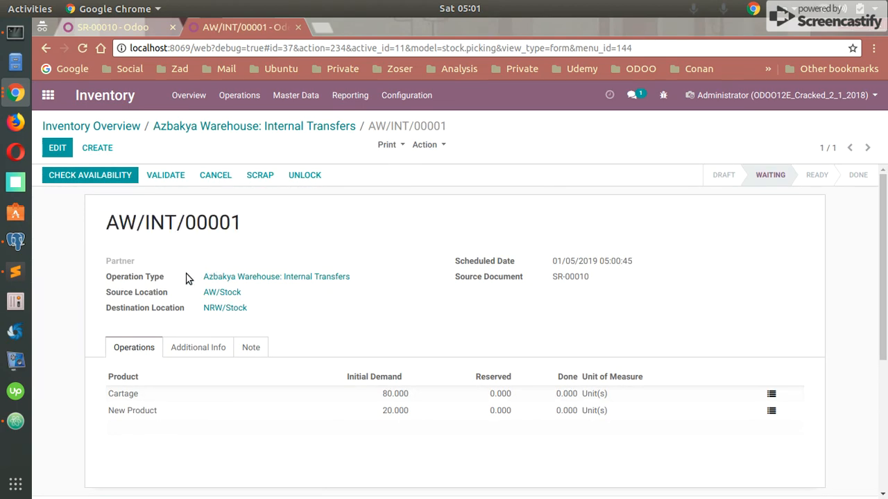
mouse_move(174, 291)
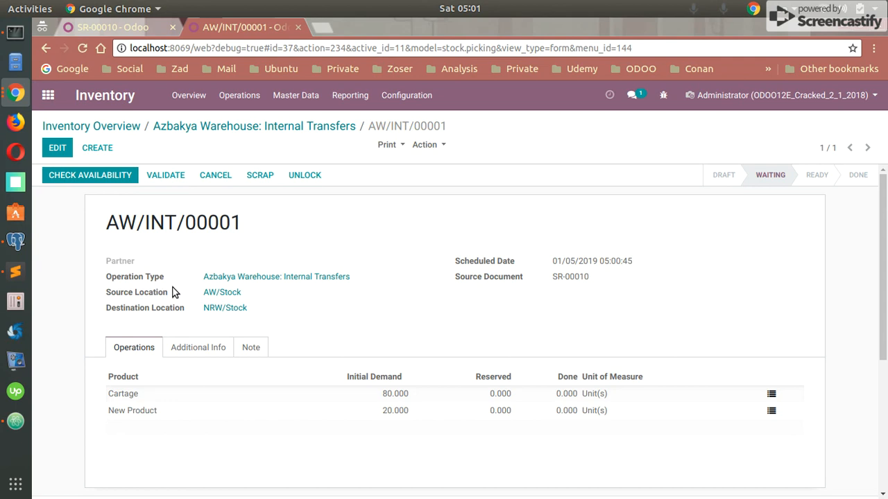
mouse_move(138, 297)
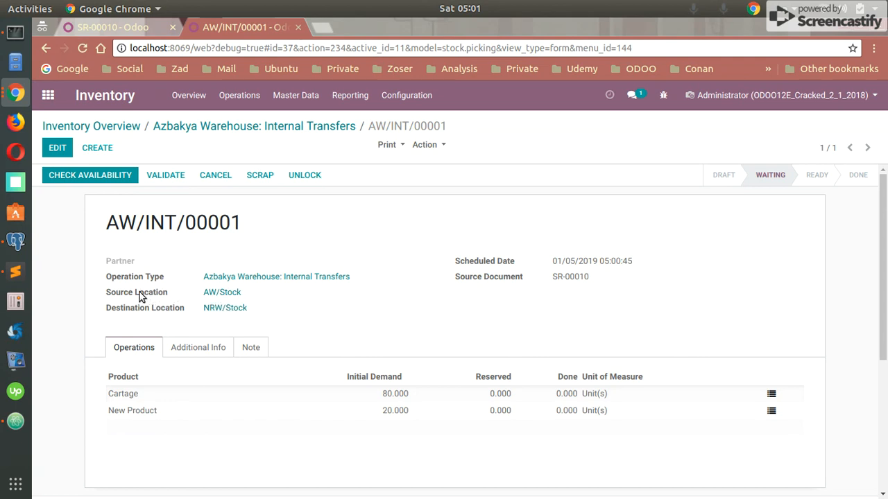
mouse_move(177, 319)
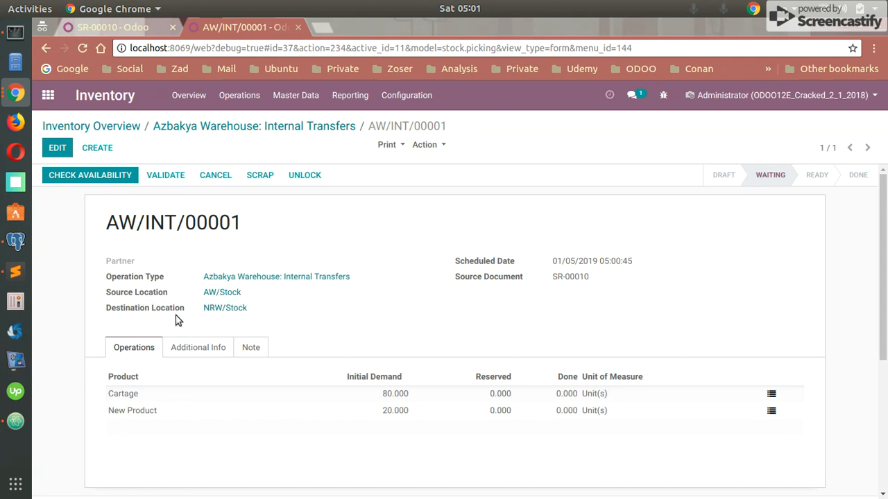
mouse_move(225, 308)
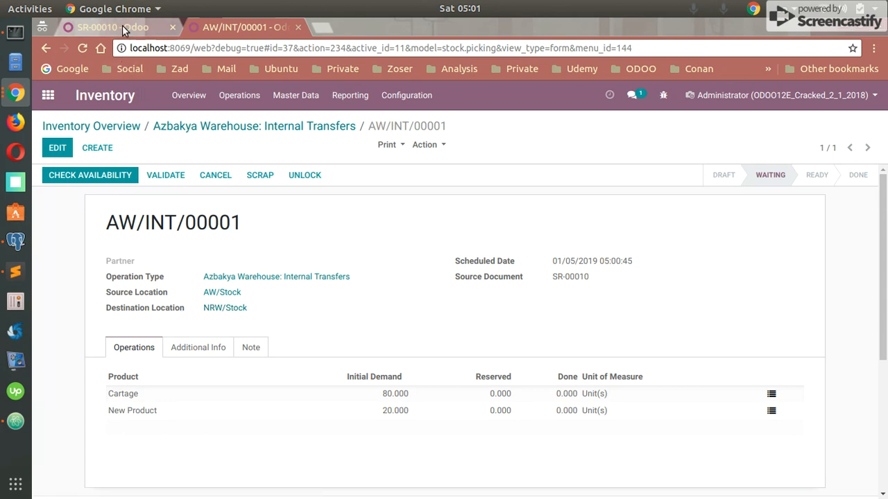
click(97, 28)
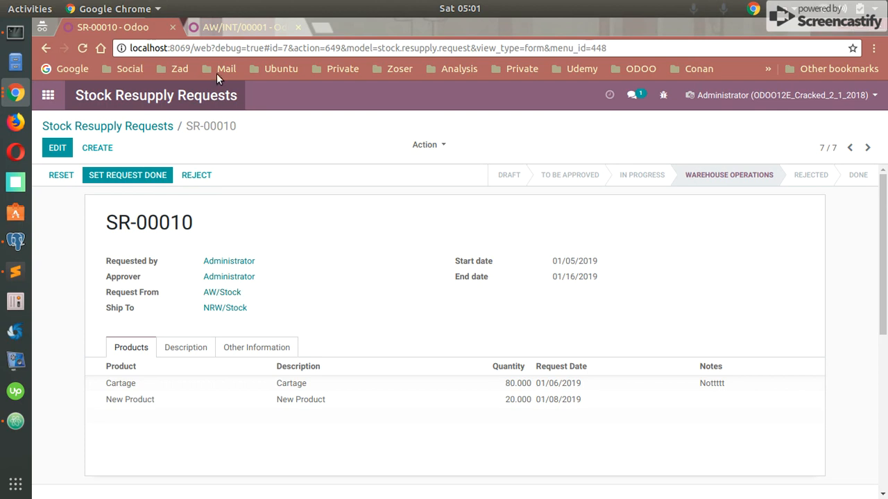
click(243, 28)
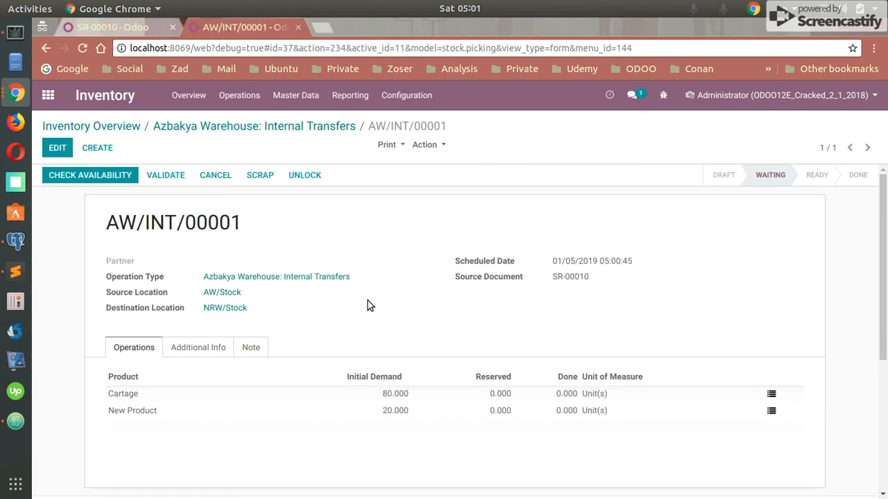
mouse_move(591, 277)
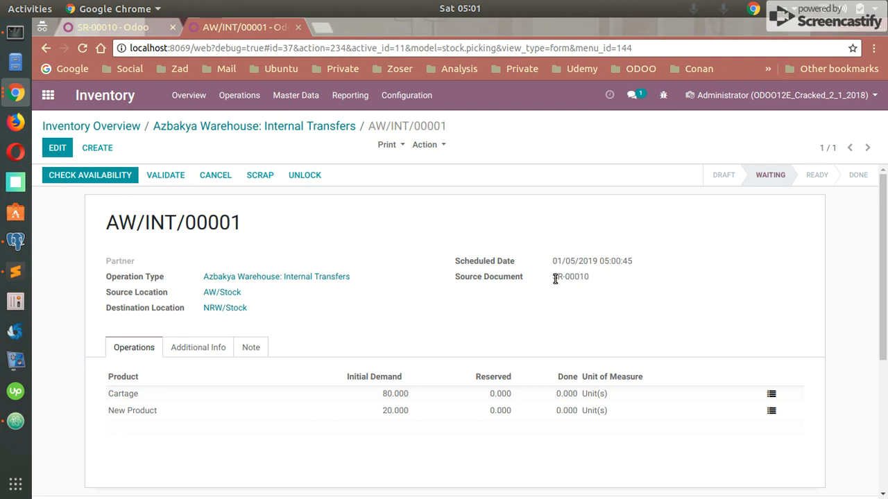
double_click(570, 278)
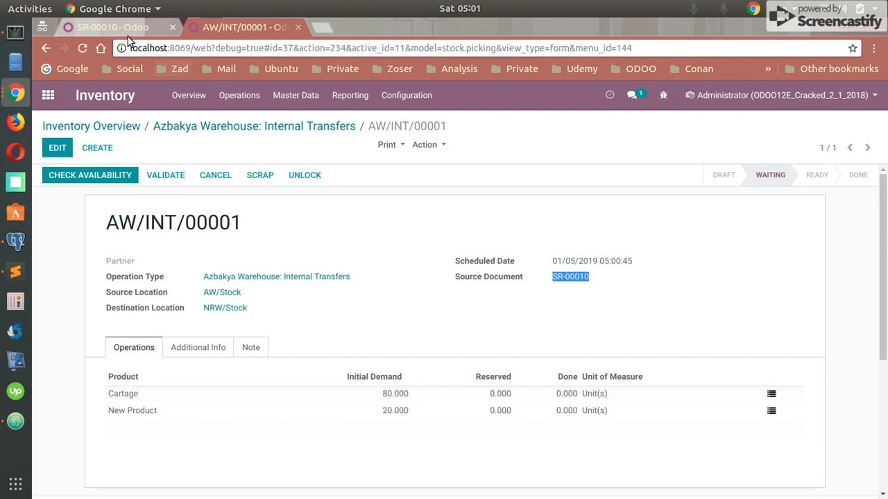
click(568, 276)
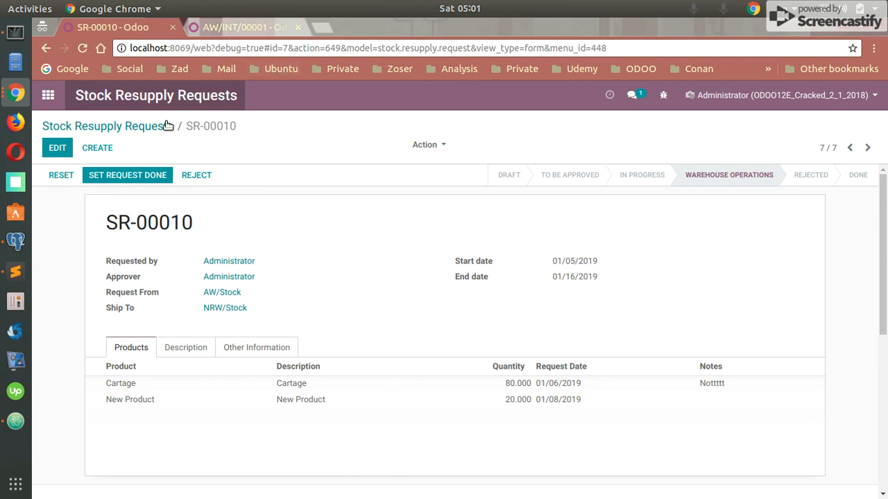
Compare the transfer's Operations and Note sections with the request's Description on SR-00010.
click(243, 27)
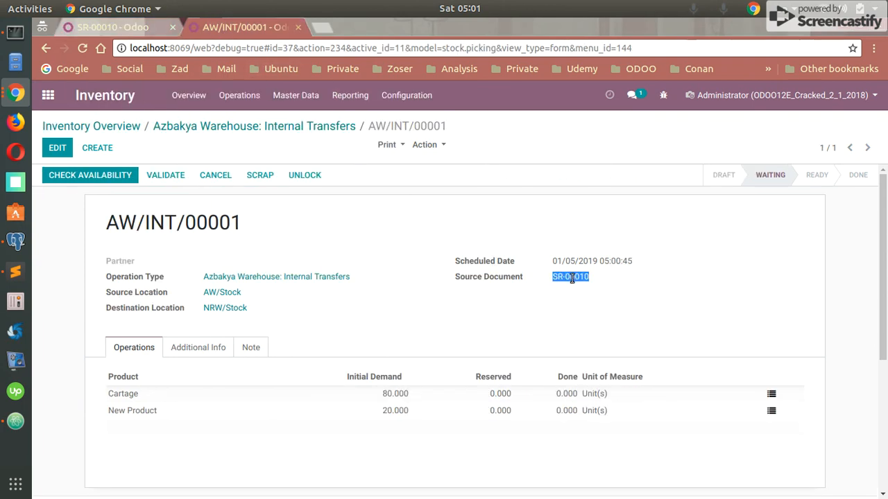
scroll(down, 3)
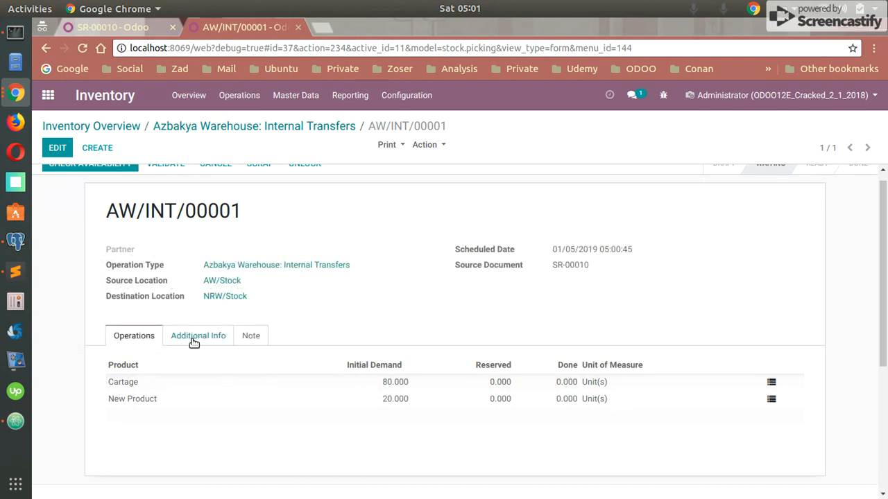
click(250, 335)
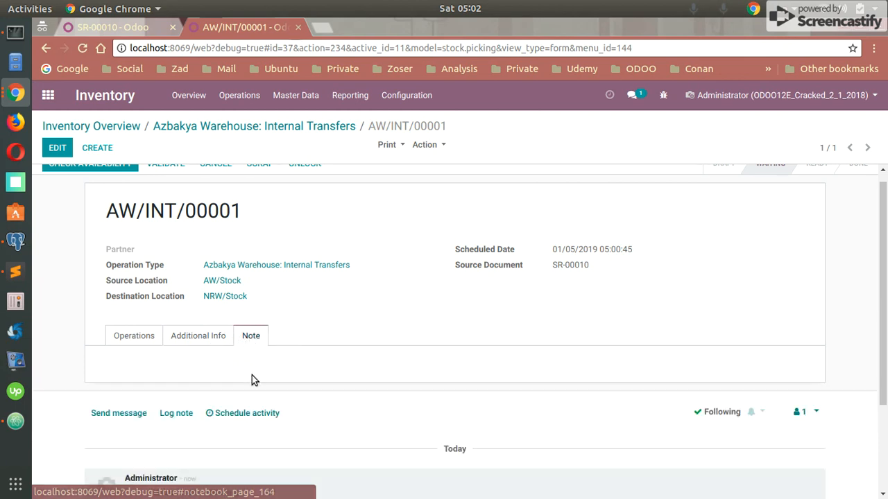
click(111, 28)
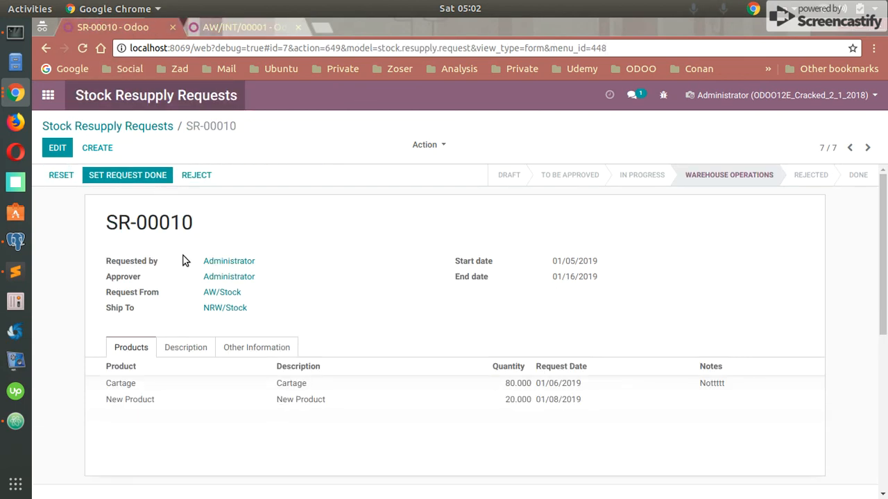
click(186, 347)
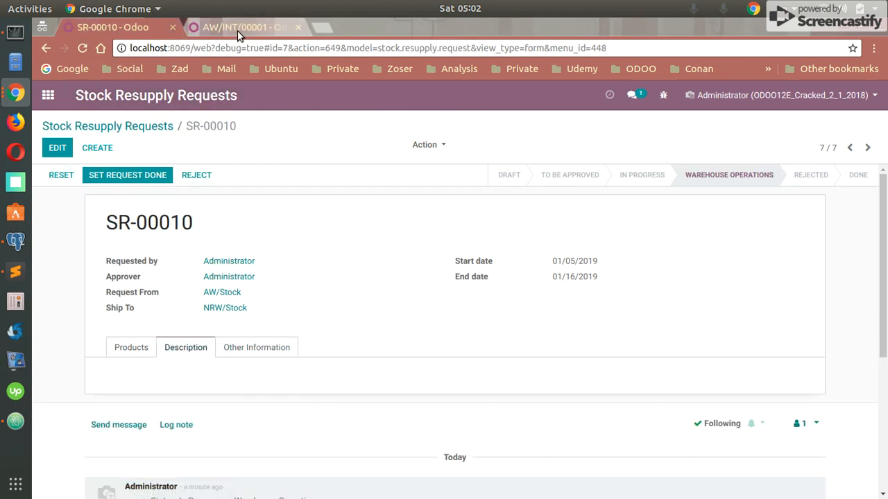
click(243, 28)
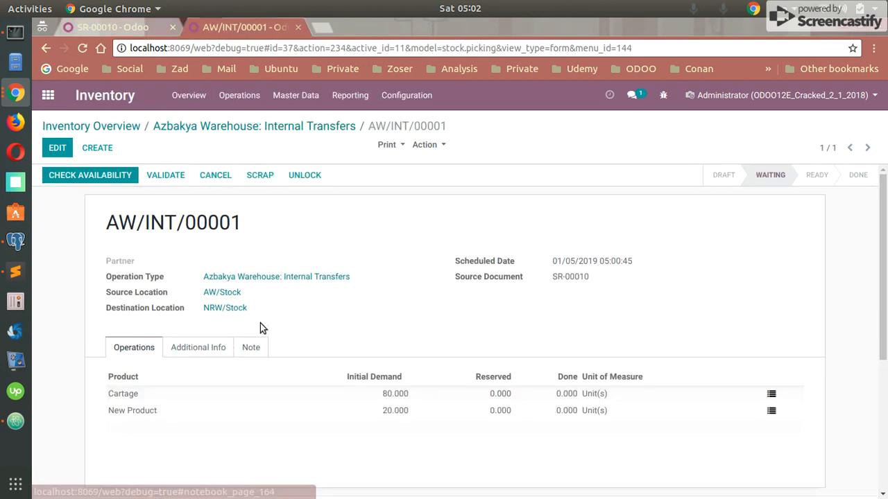
mouse_move(165, 269)
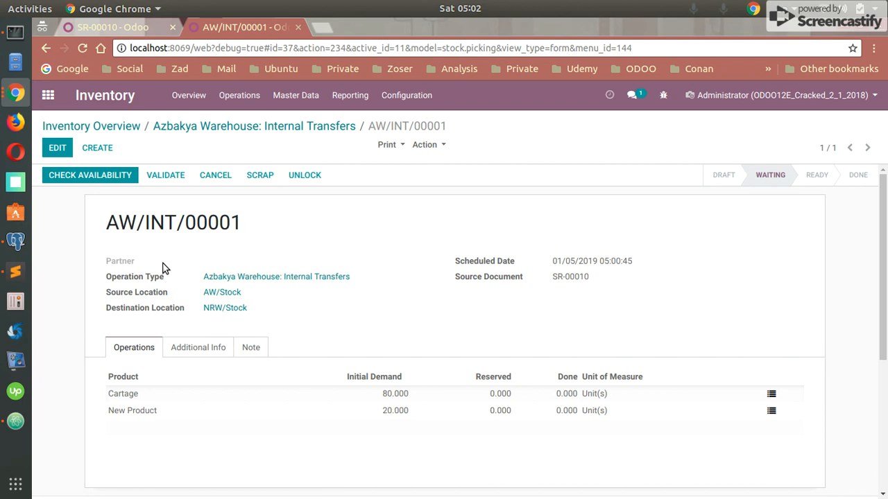
mouse_move(213, 267)
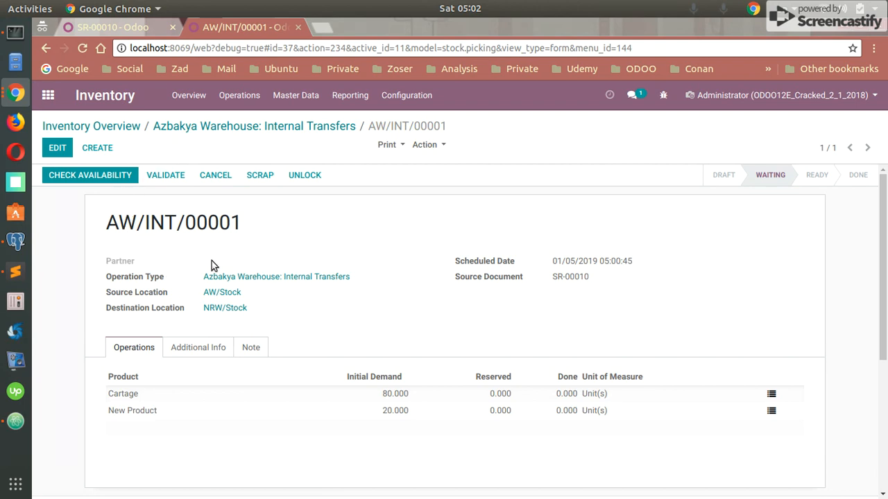
mouse_move(622, 308)
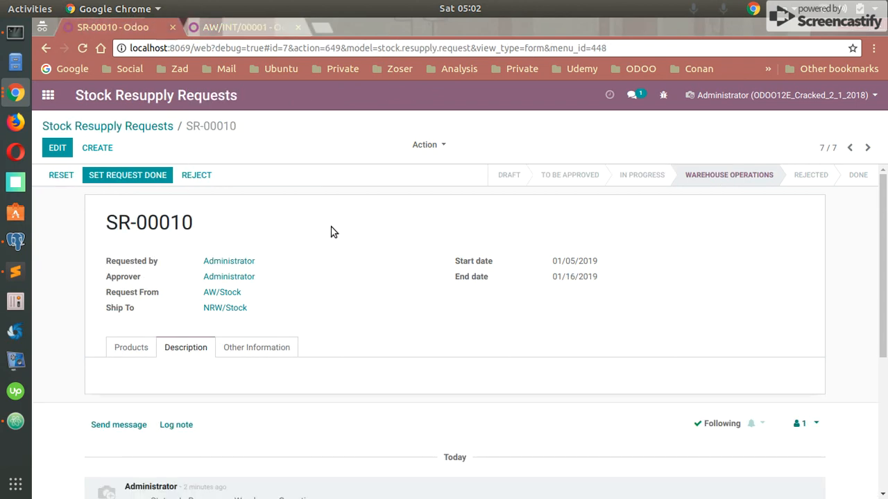
mouse_move(249, 210)
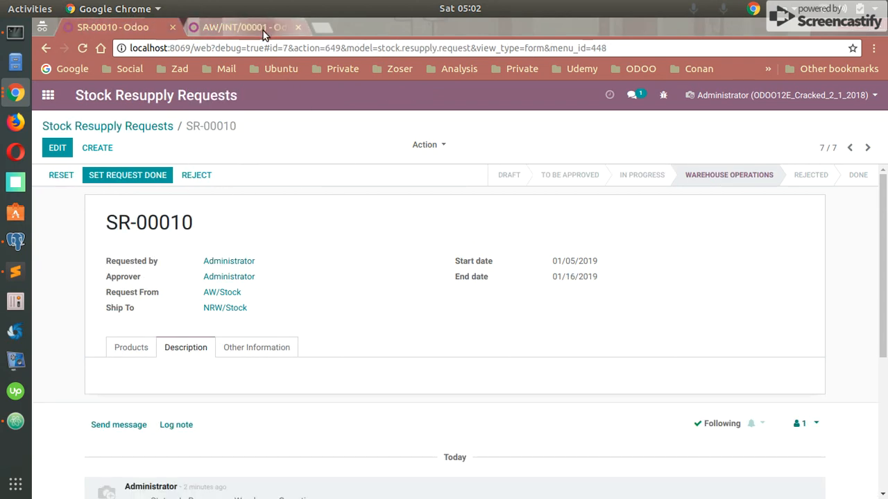
mouse_move(142, 133)
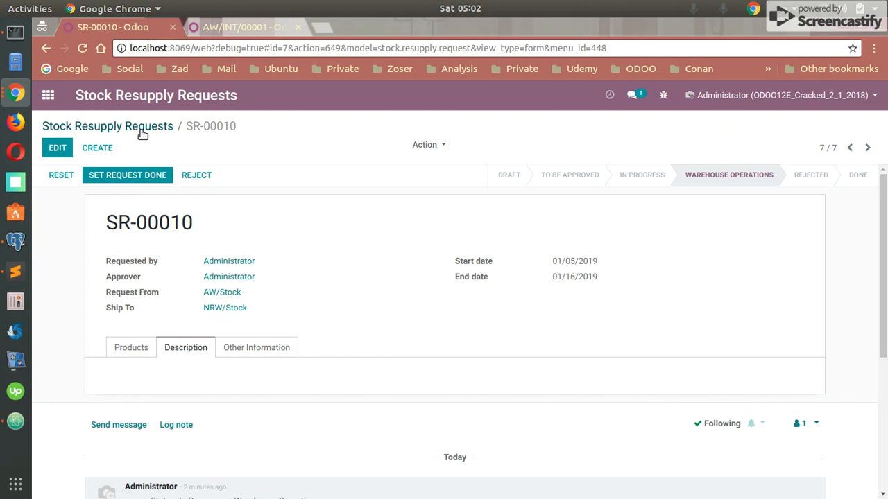
Mark request SR-00010 as done and return to the Stock Resupply Requests list.
click(130, 347)
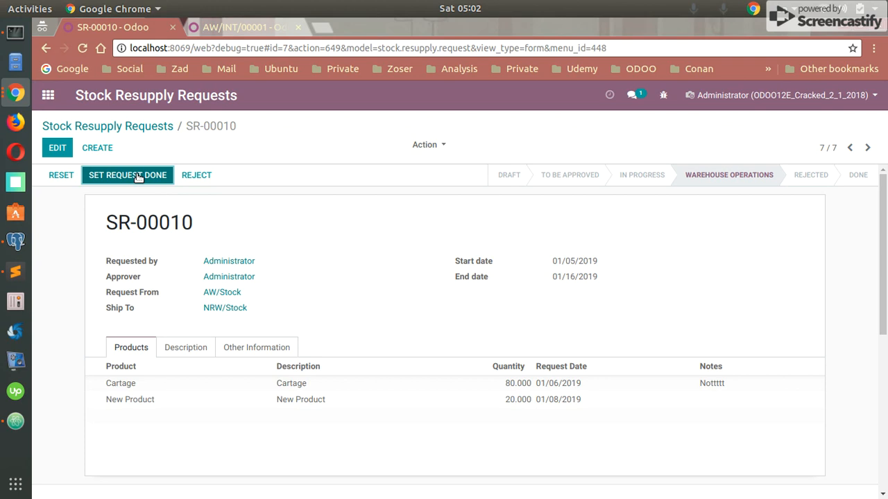
click(128, 174)
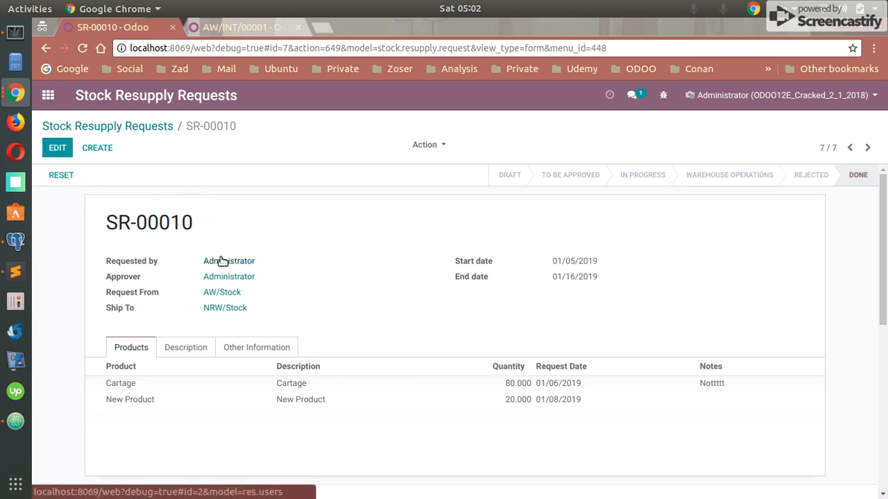
mouse_move(243, 28)
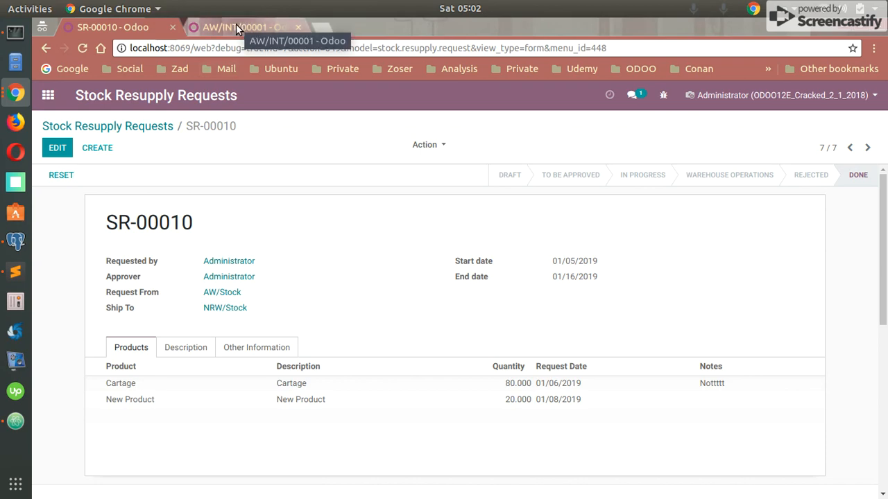
click(243, 28)
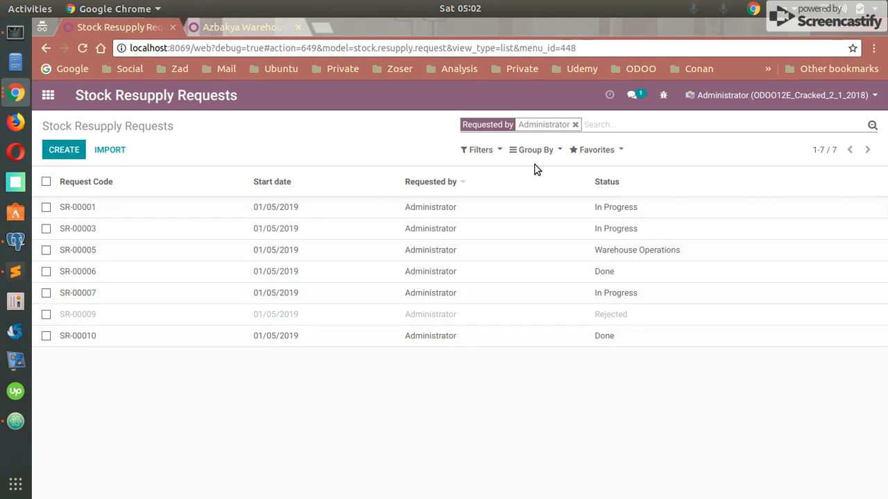
Remove the Requested by filter, browse the status filters, and return to the apps home screen.
click(574, 125)
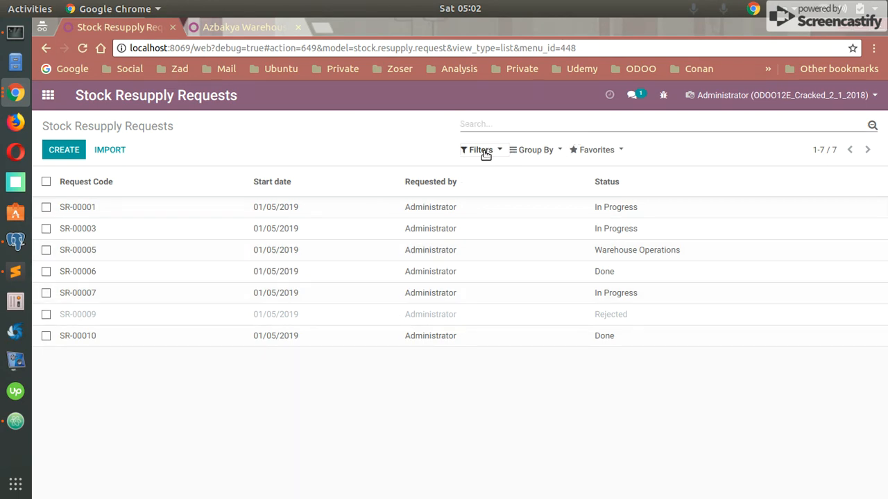
click(479, 149)
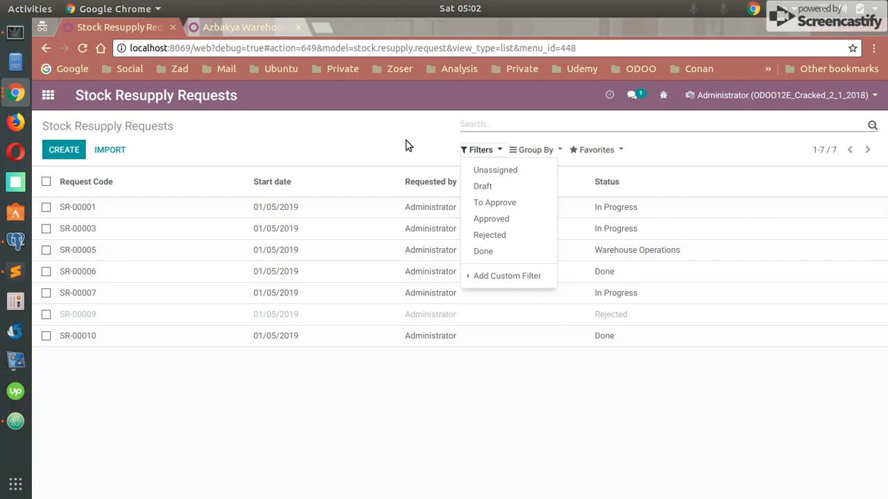
mouse_move(486, 150)
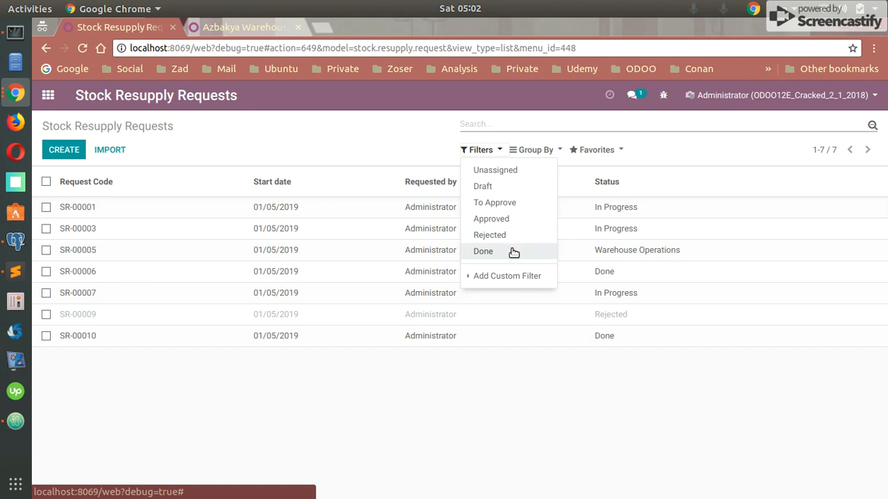
click(508, 274)
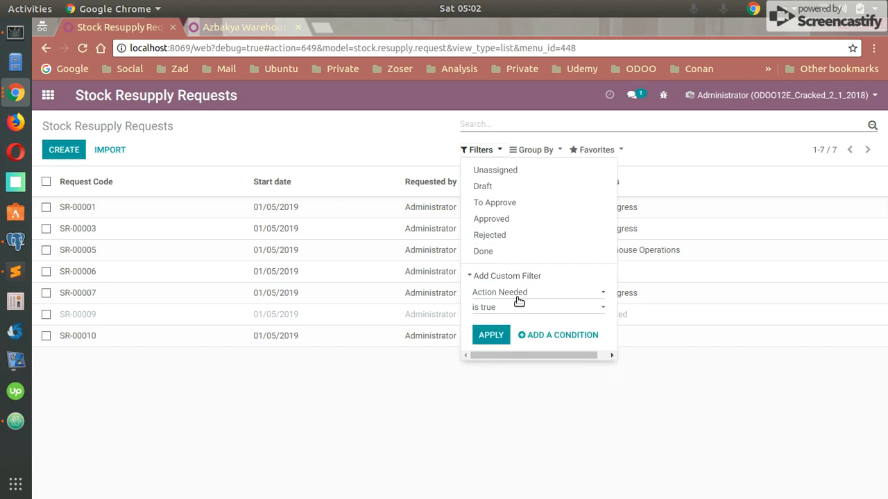
click(538, 292)
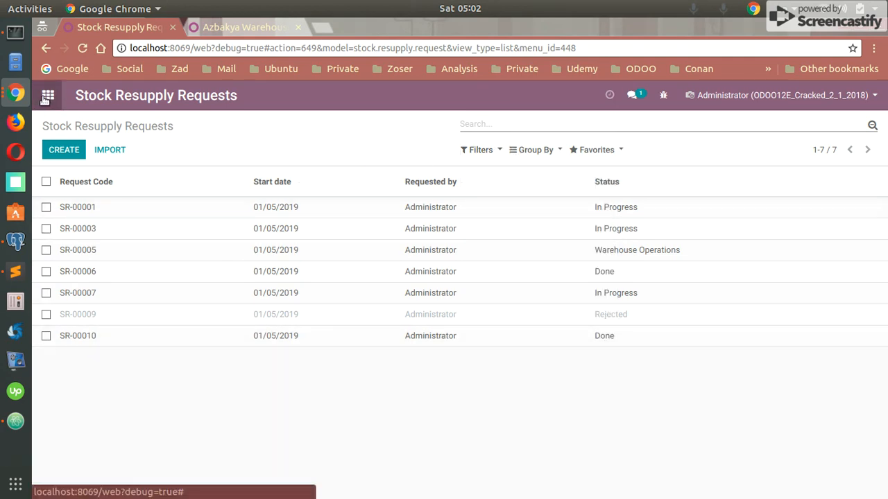
mouse_move(48, 94)
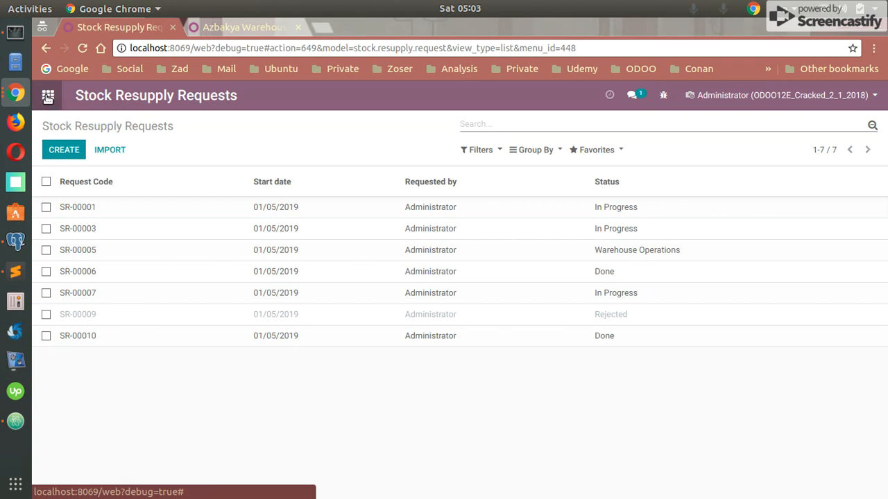
click(47, 94)
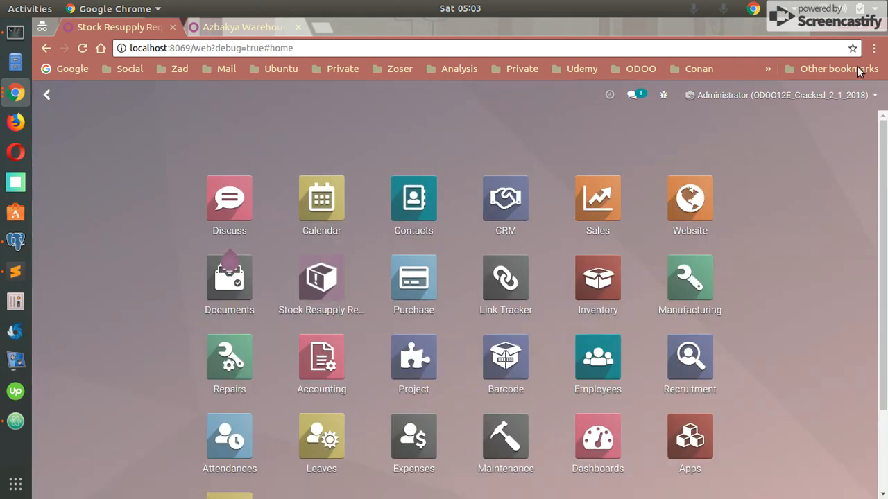